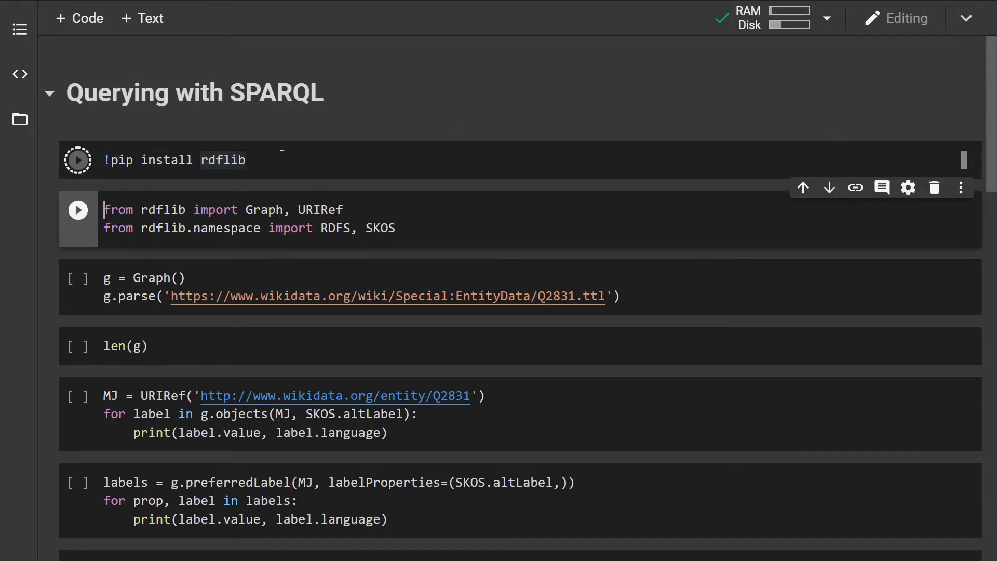
Run the rdflib import cell and select the cell that parses Q2831's data.
click(78, 159)
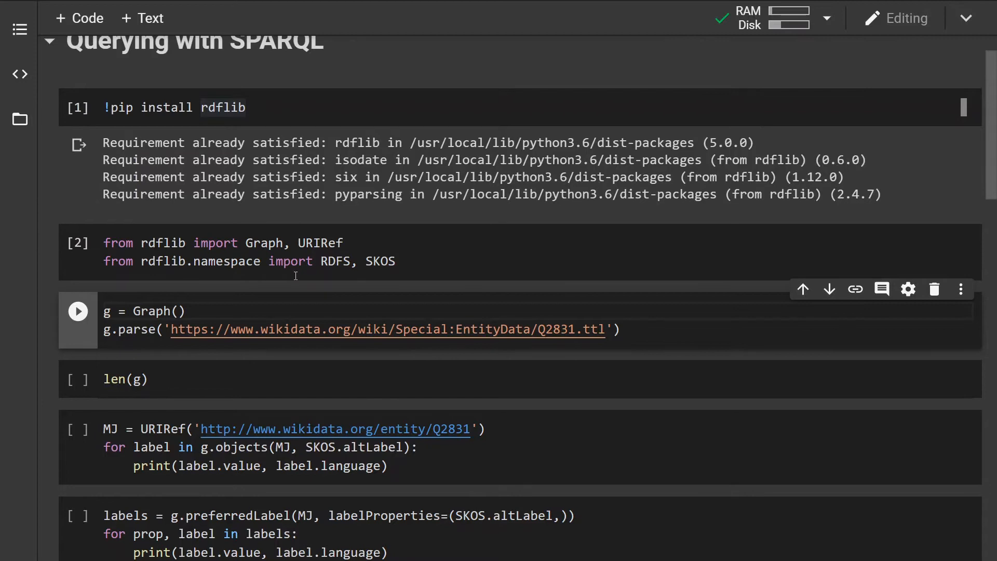
scroll(down, 3)
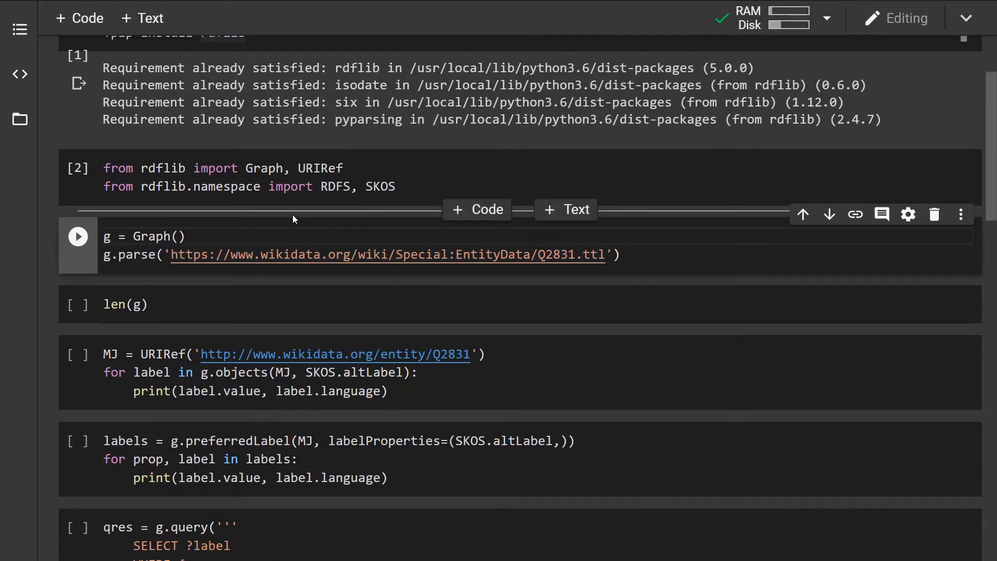
click(300, 236)
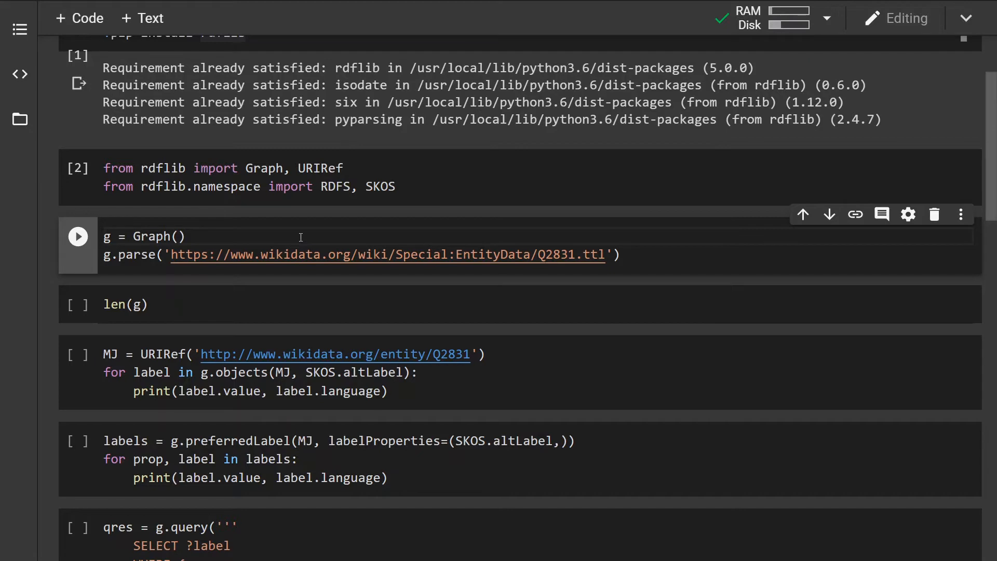
mouse_move(473, 230)
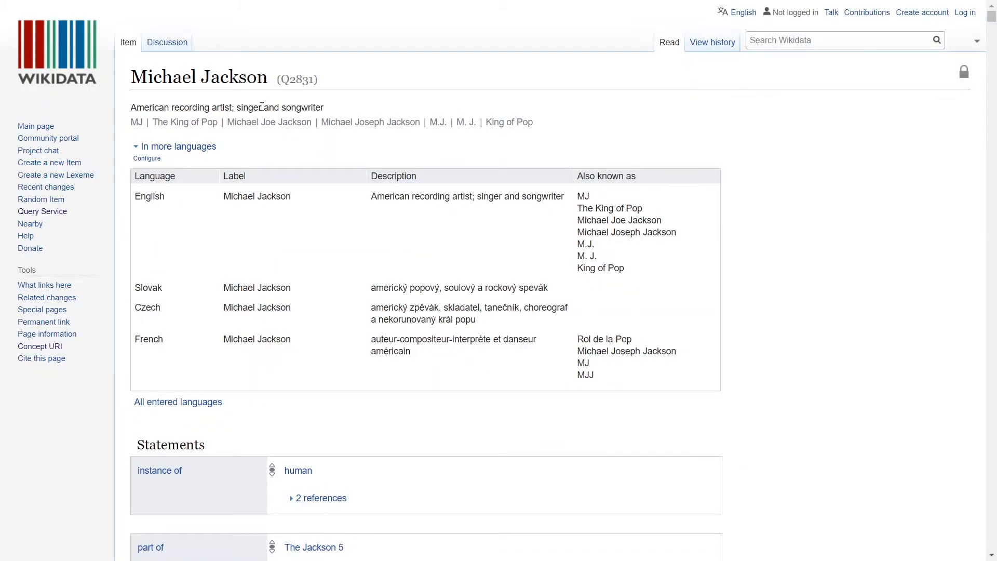
Parse Q2831 into the graph and scroll through its Turtle data in the browser.
scroll(down, 3)
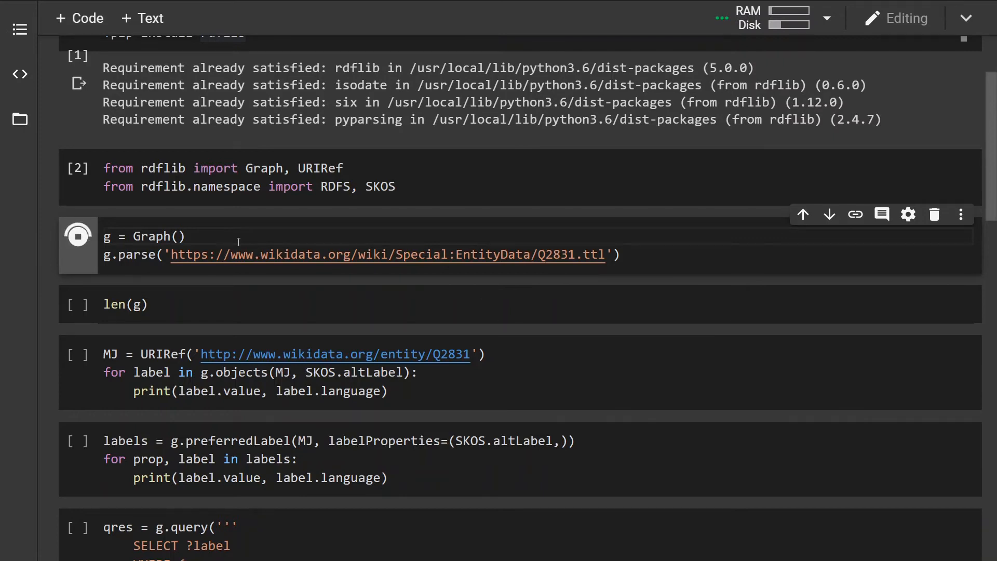
click(387, 254)
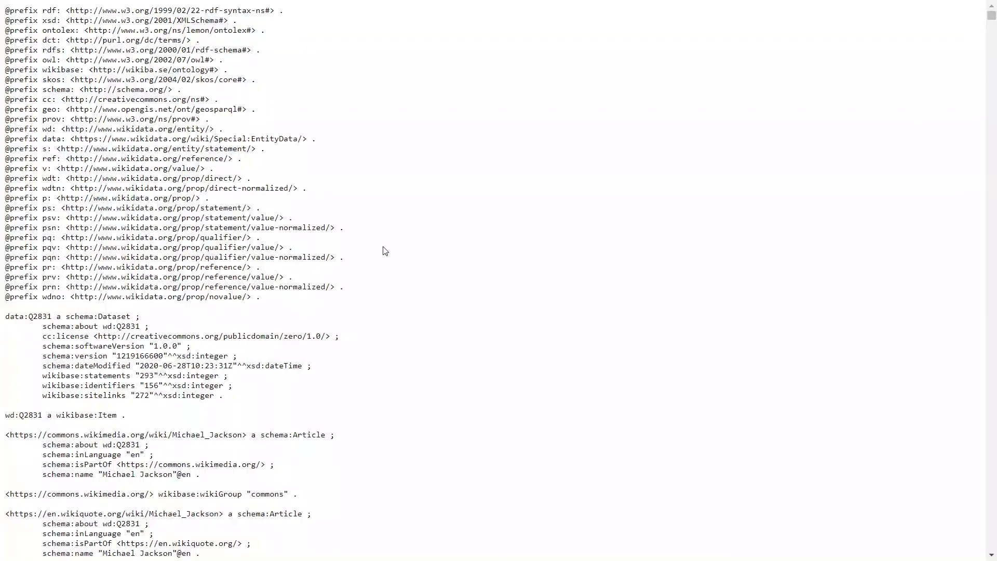
scroll(down, 3)
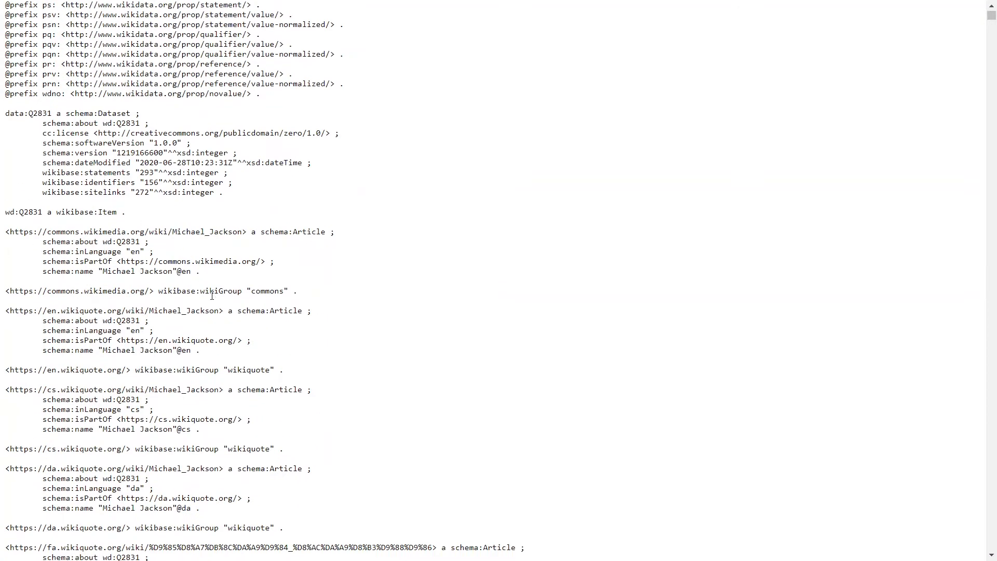
scroll(down, 3)
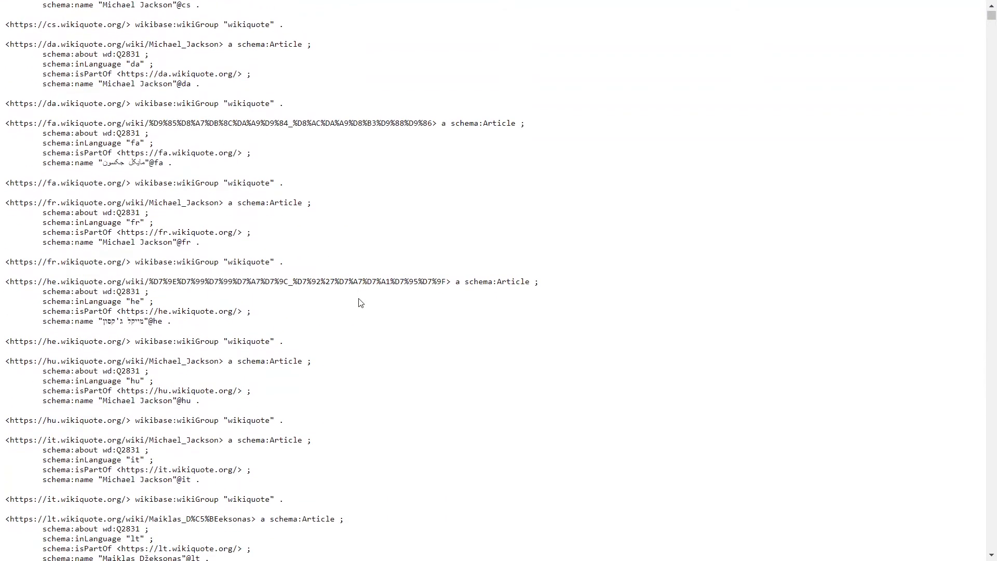
scroll(up, 3)
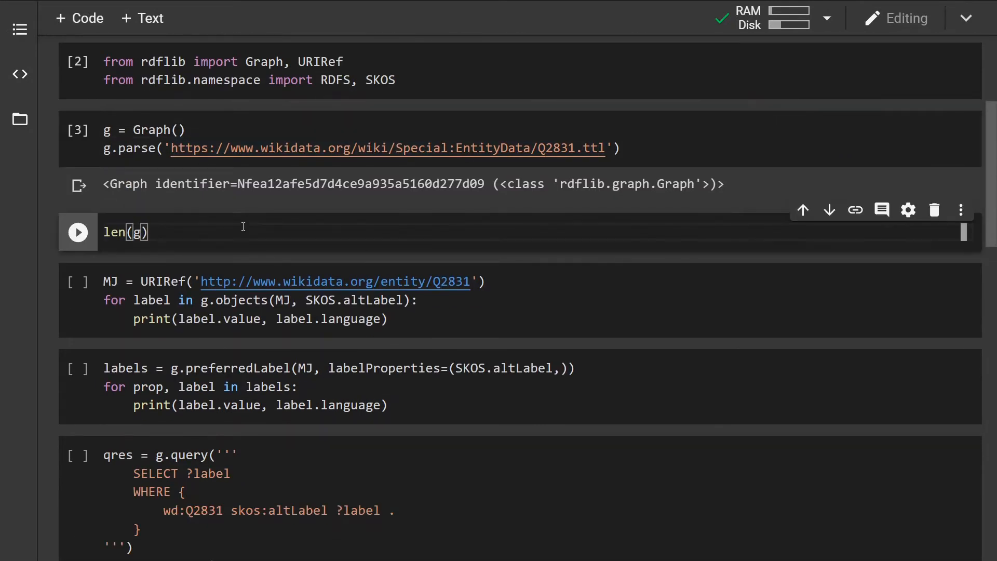
Count the graph's 102,252 triples and run the SKOS.altLabel loop cell.
click(78, 232)
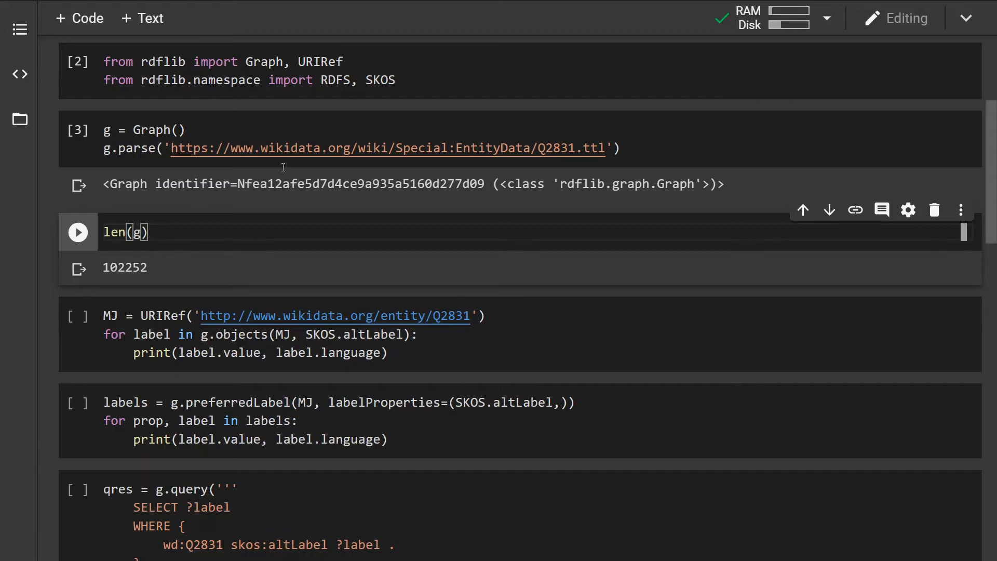
scroll(down, 3)
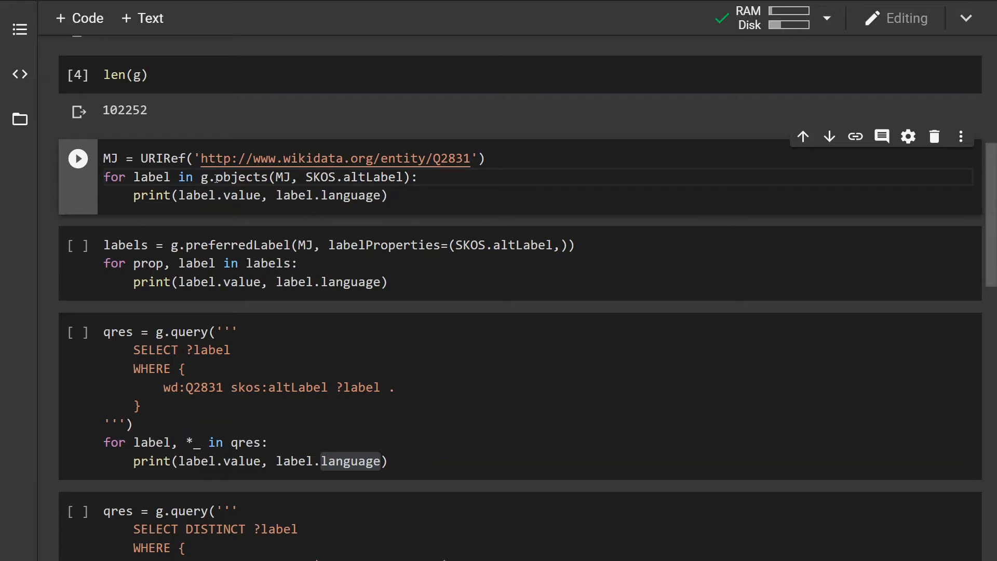
mouse_move(238, 177)
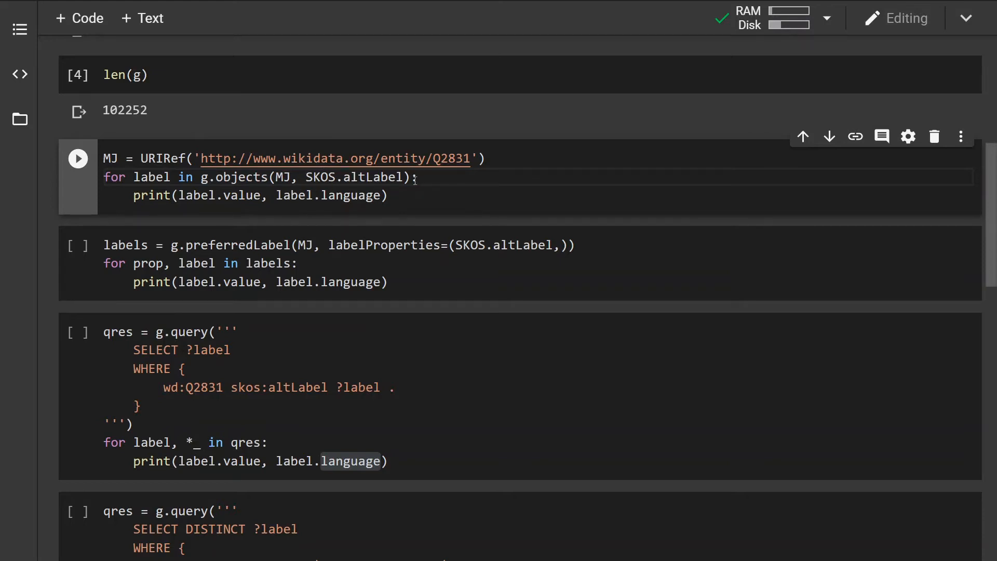
click(78, 158)
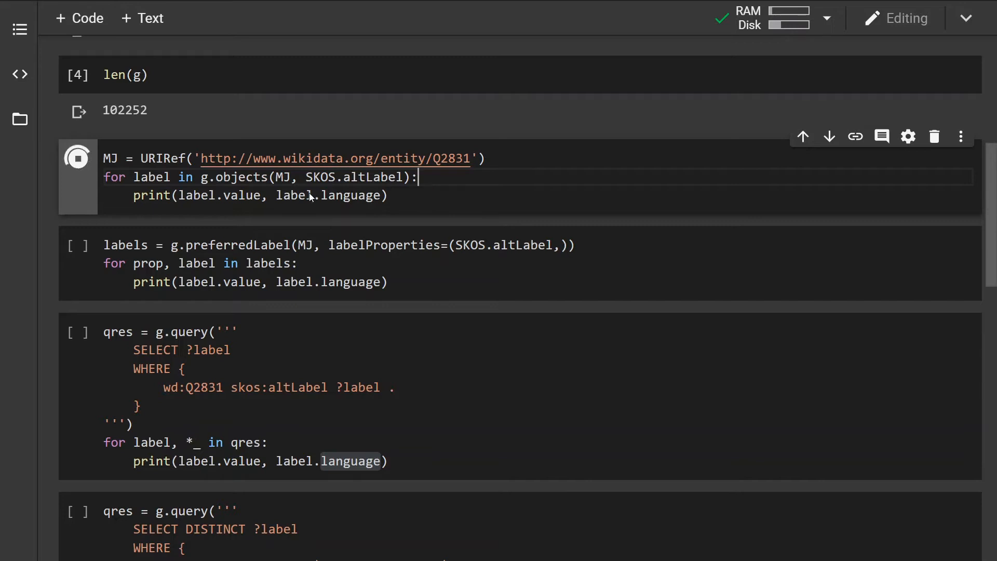
click(78, 158)
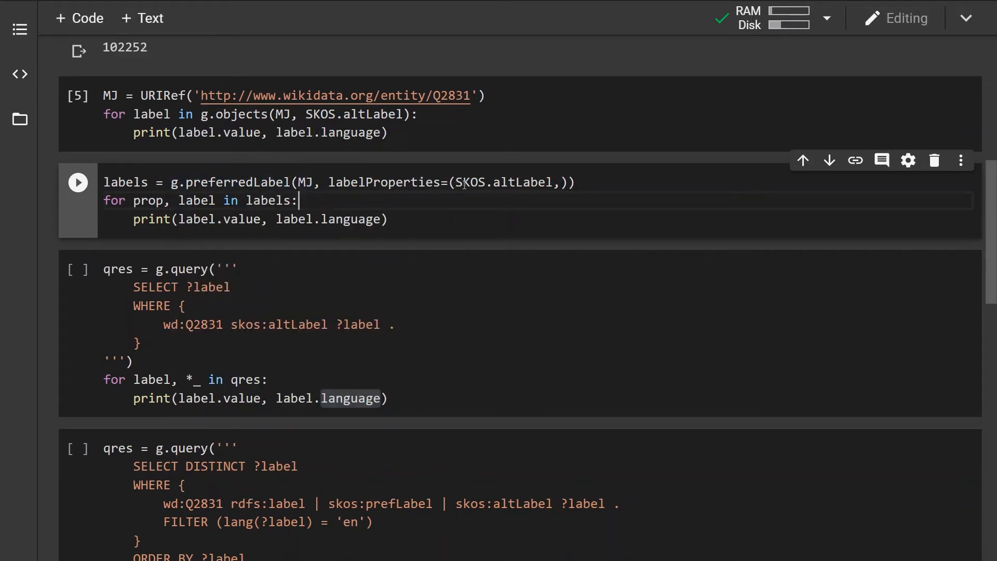
mouse_move(481, 193)
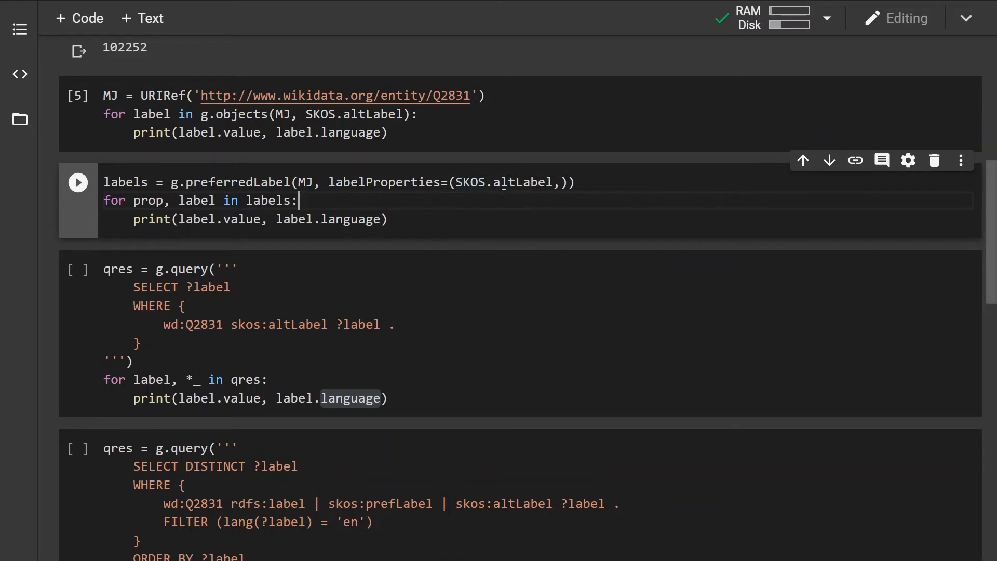
mouse_move(502, 182)
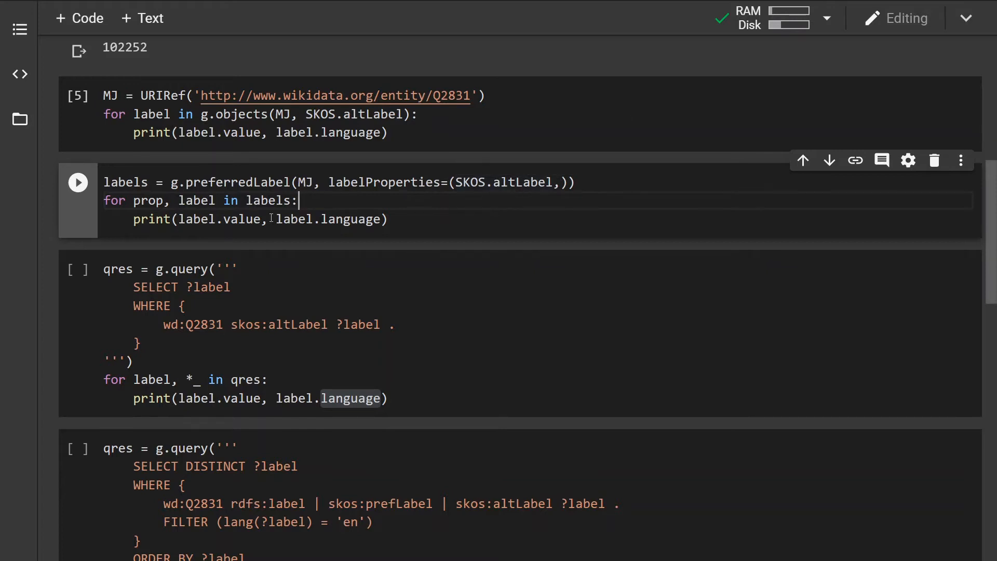
Execute the g.preferredLabel cell for Michael Jackson's alternative labels.
click(78, 182)
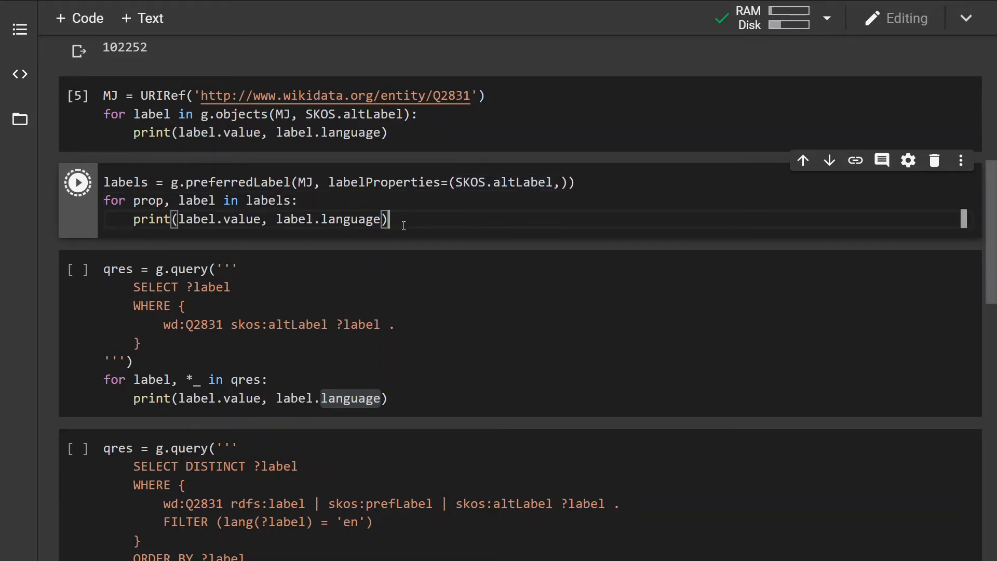
click(77, 182)
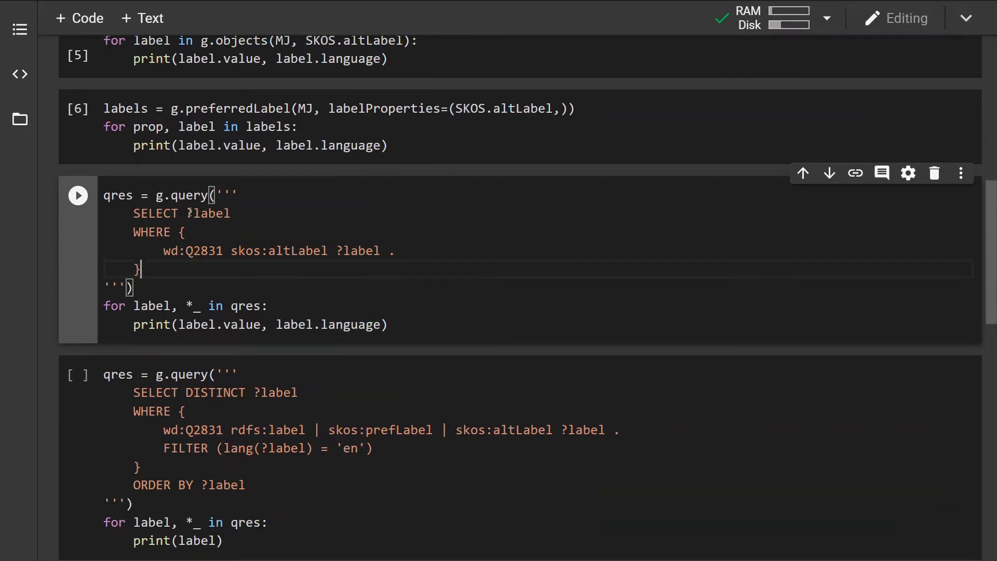
scroll(down, 3)
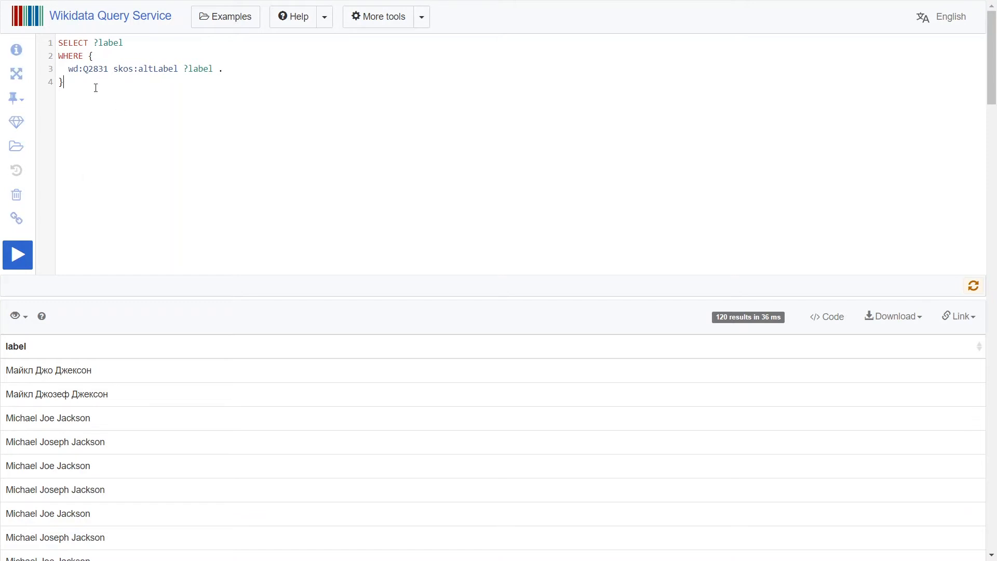
Run the Q2831 altLabel query in Wikidata Query Service, getting 120 results.
click(142, 69)
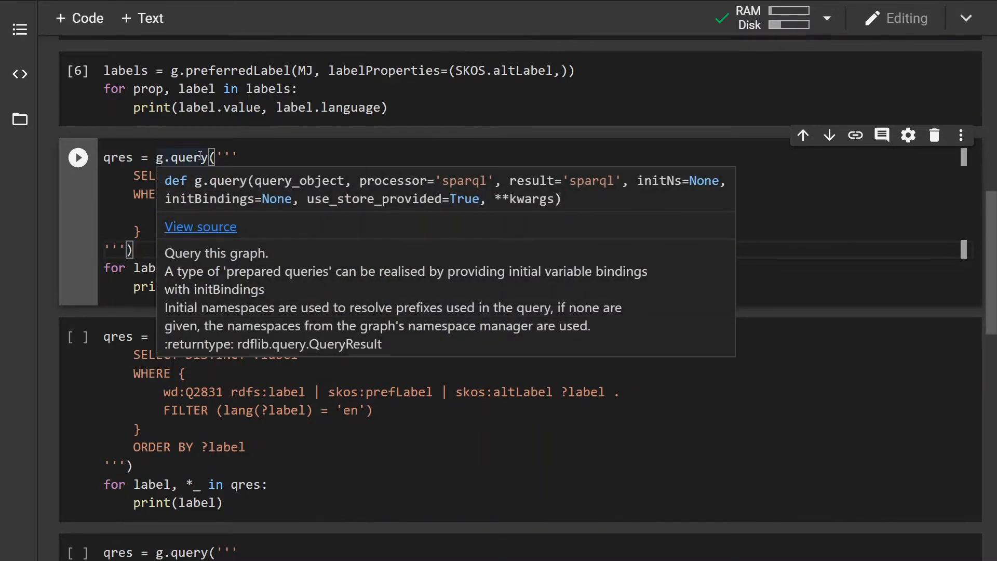
Dismiss g.query's documentation and run the altLabel SPARQL query cell.
click(287, 268)
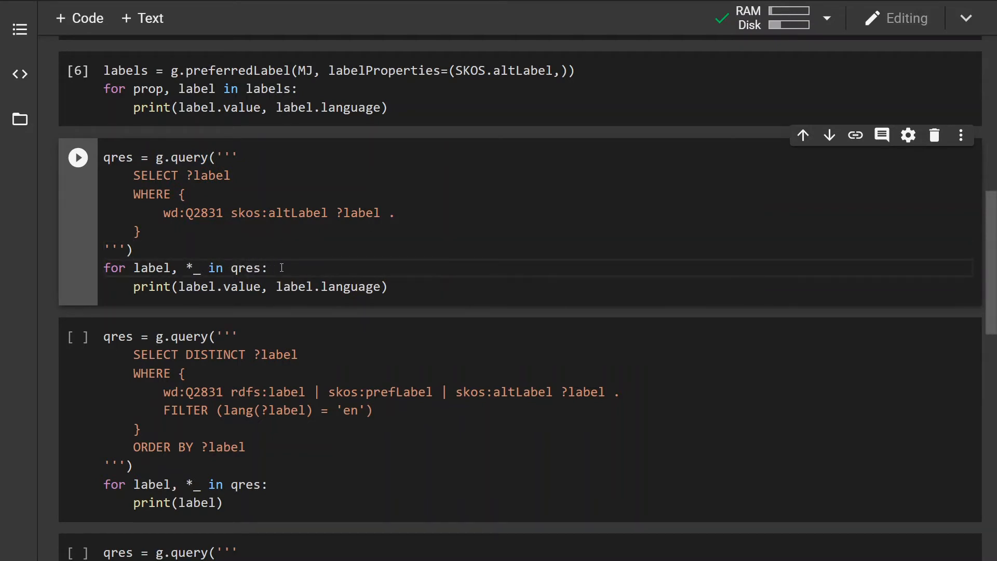
mouse_move(300, 287)
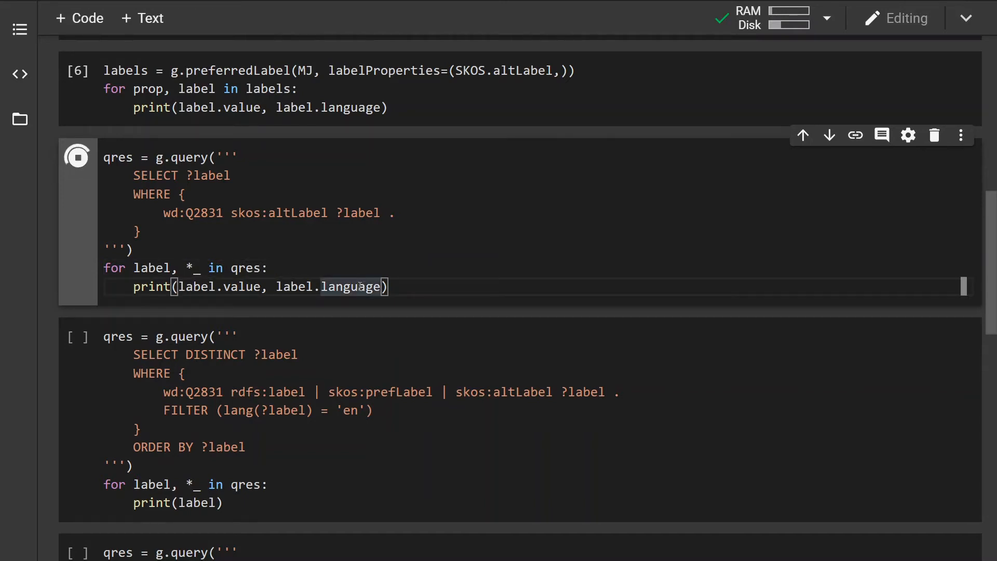
click(78, 158)
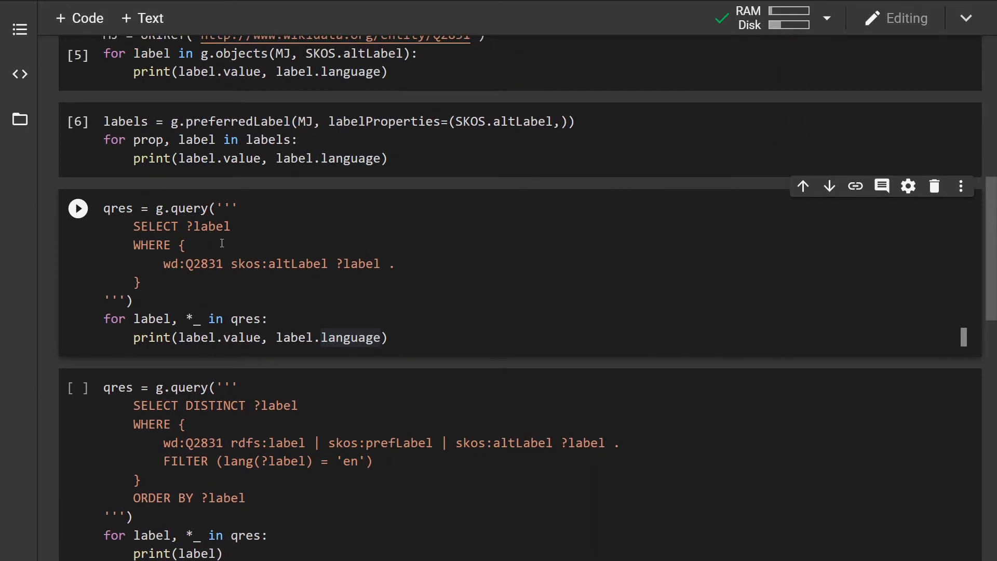
mouse_move(169, 263)
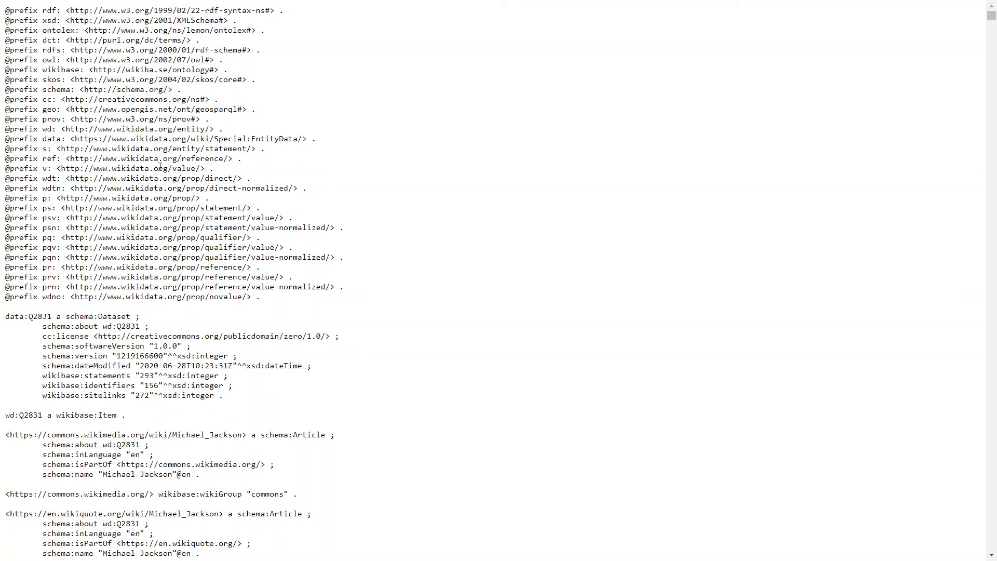
mouse_move(272, 298)
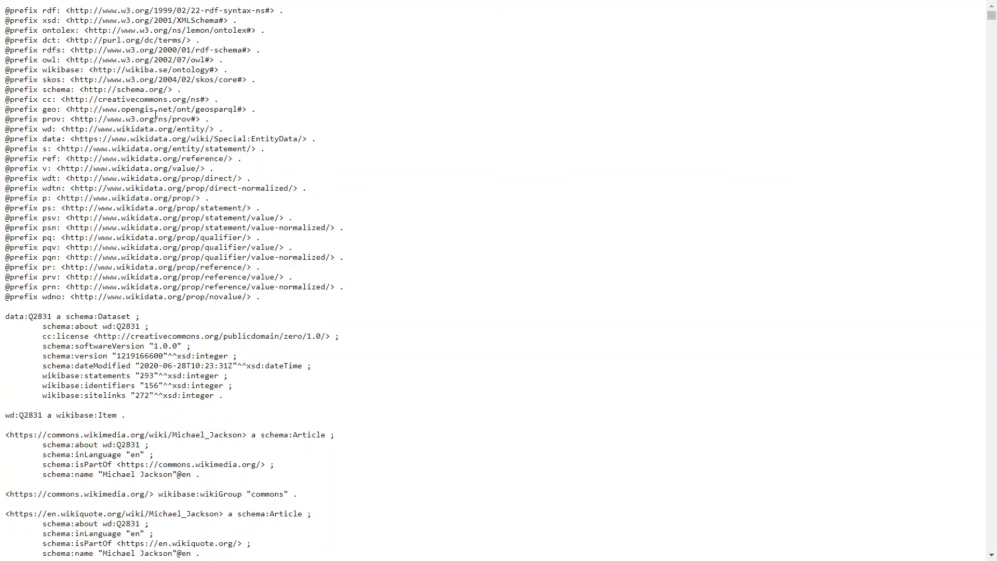
mouse_move(275, 144)
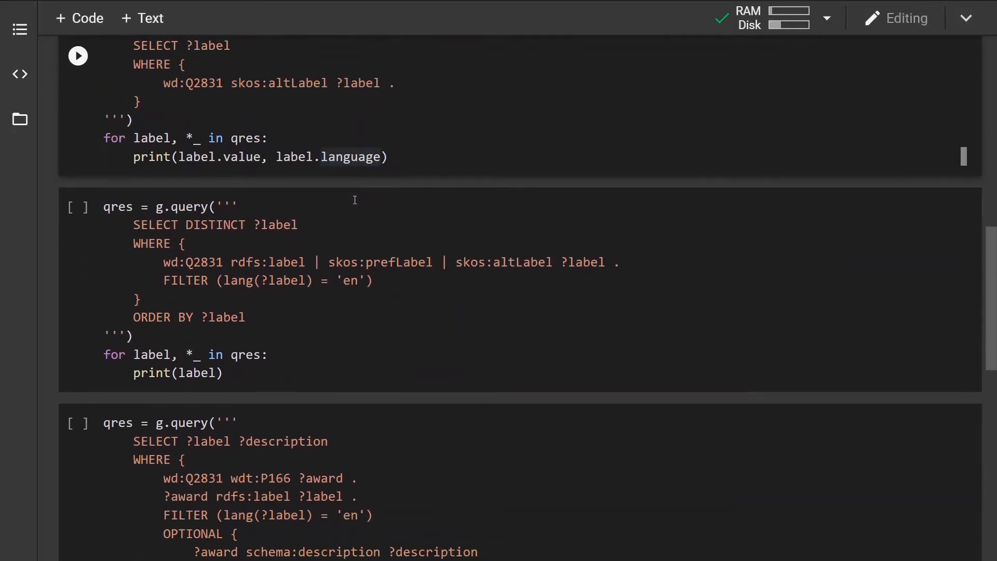
Highlight DISTINCT and run the English label query, printing eight names including King of Pop.
scroll(down, 3)
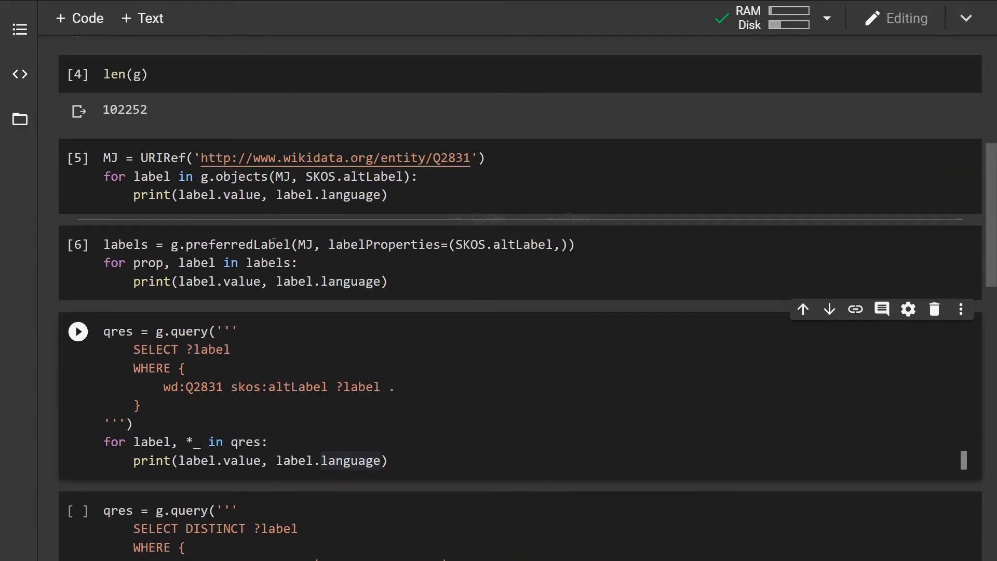
scroll(down, 3)
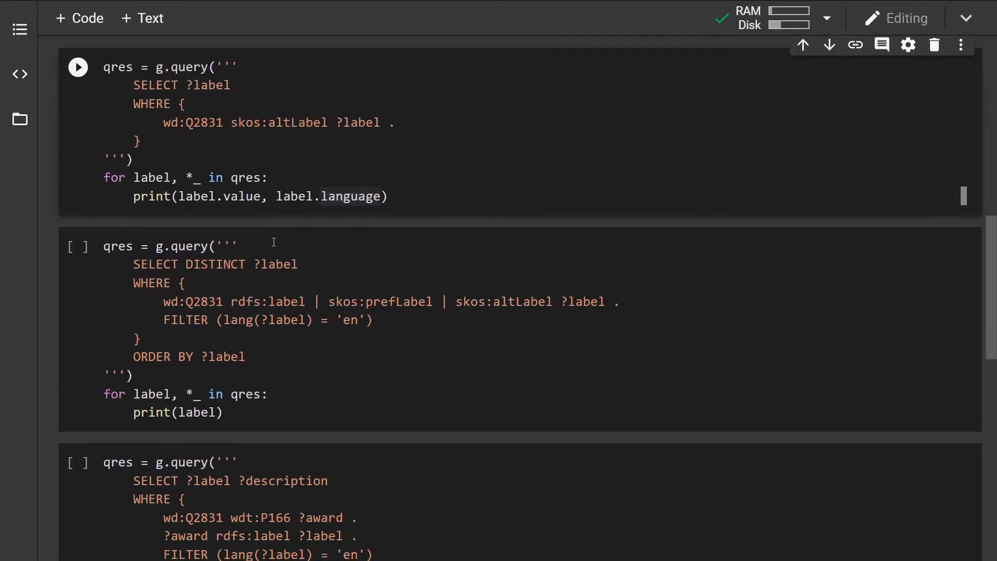
scroll(down, 3)
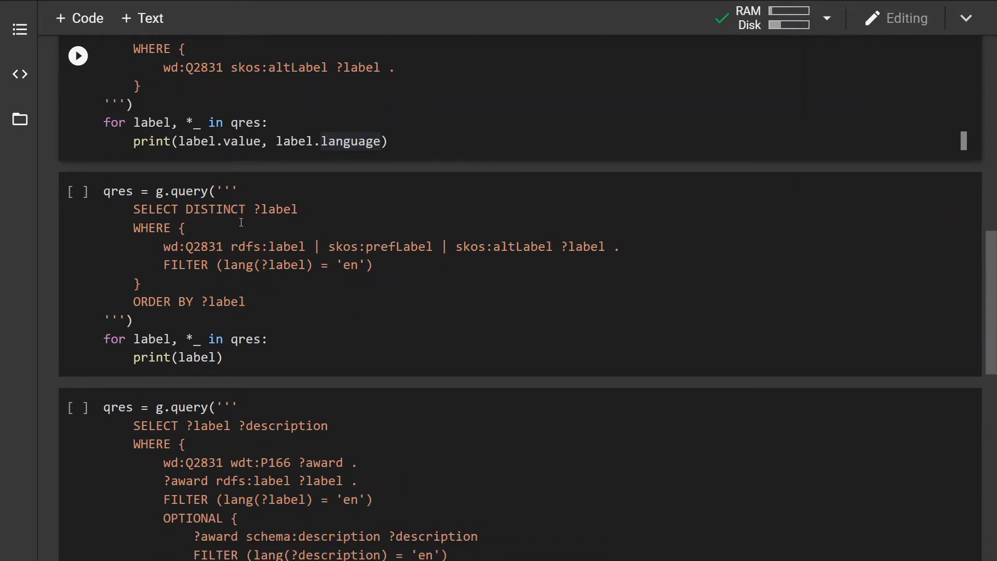
mouse_move(244, 231)
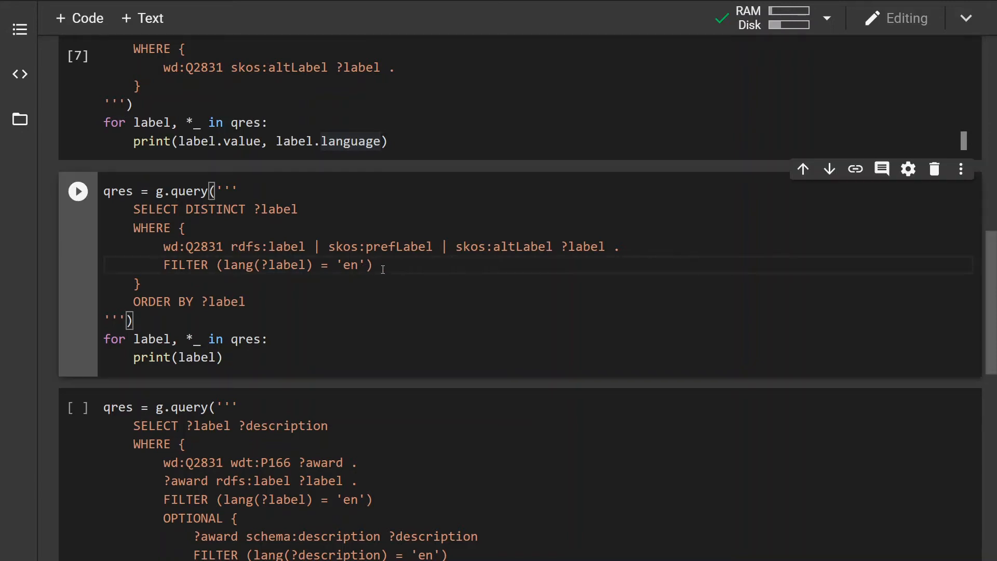
mouse_move(203, 301)
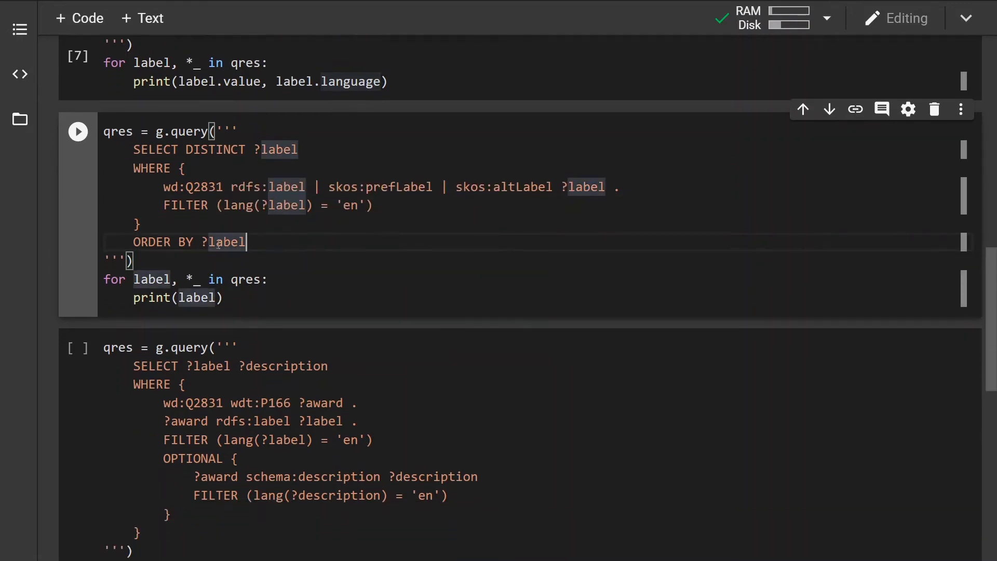
double_click(216, 150)
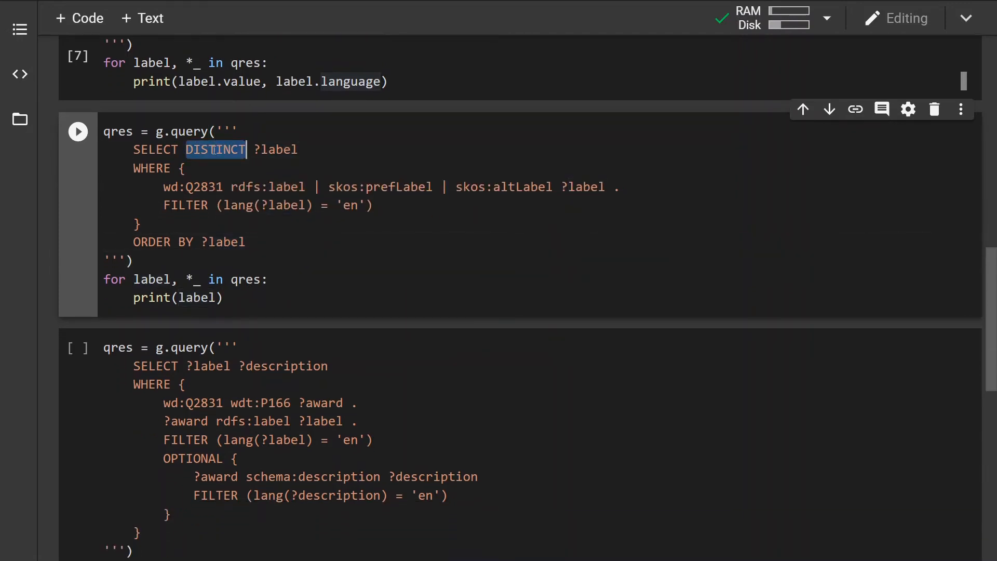
click(185, 167)
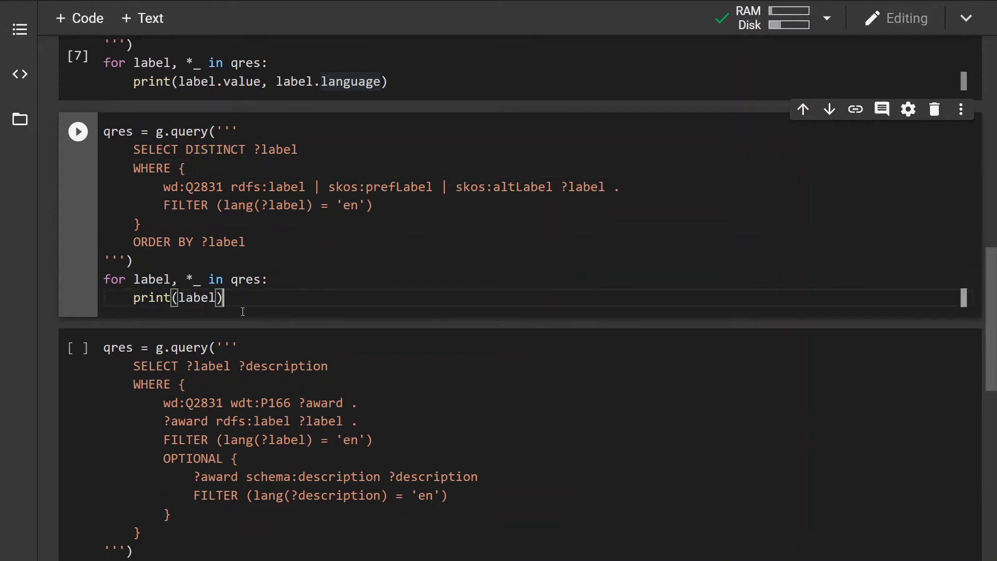
click(78, 131)
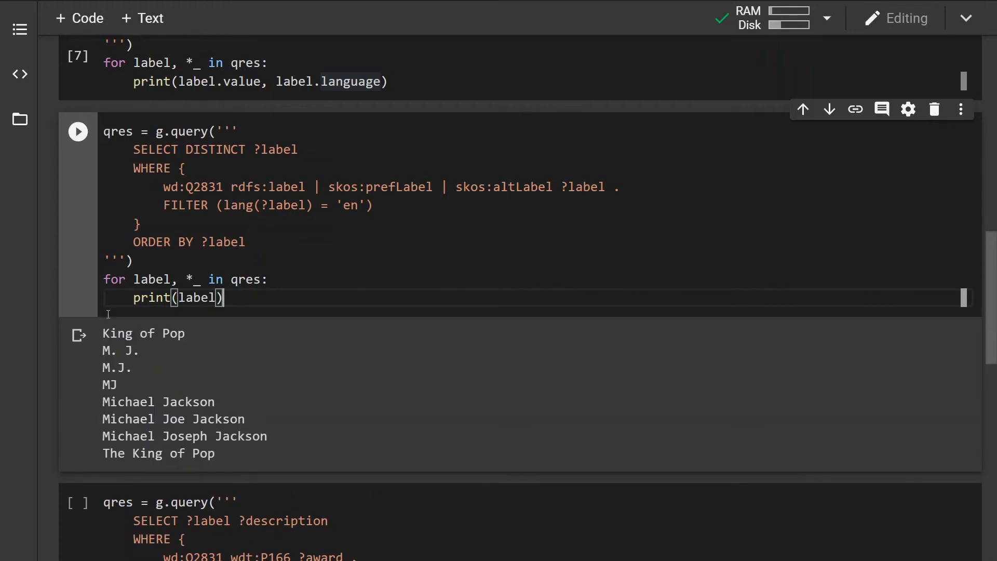
mouse_move(125, 342)
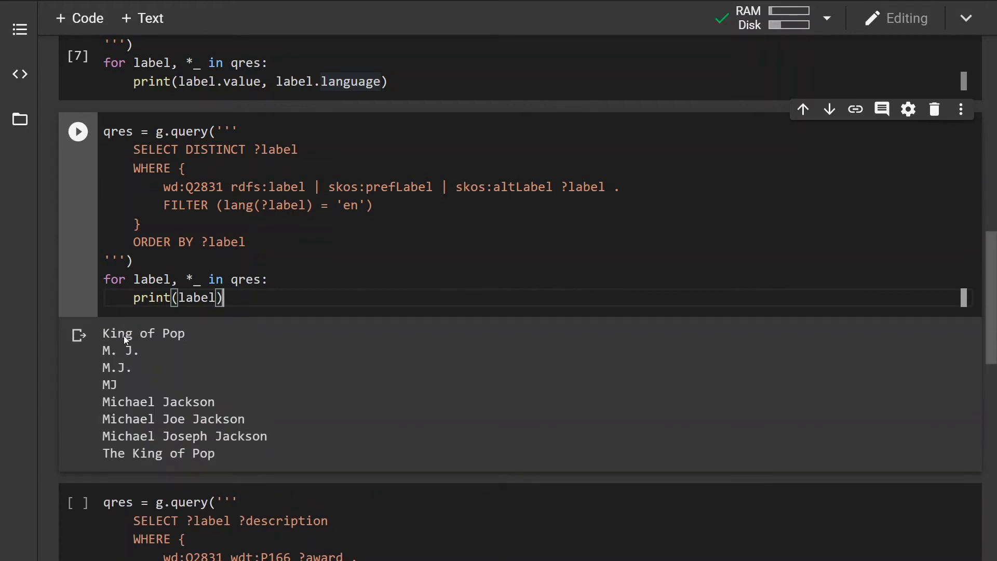
mouse_move(189, 359)
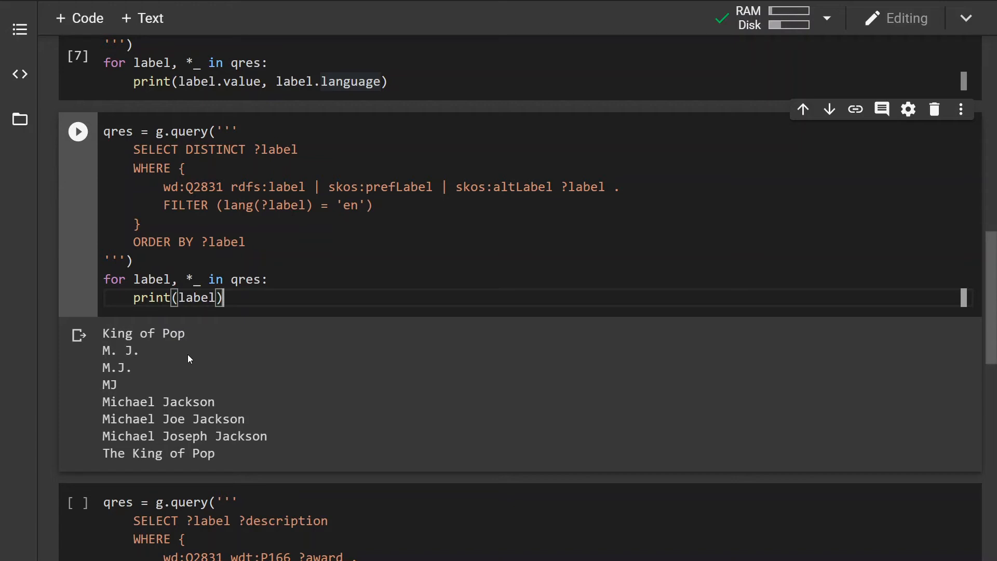
mouse_move(173, 357)
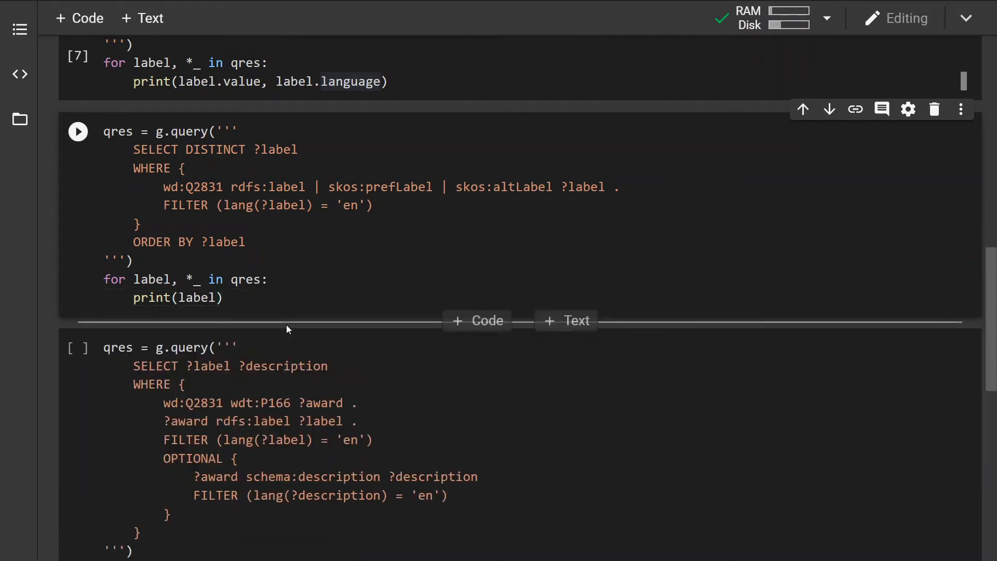
Scroll down to the wdt:P166 awards query cell with OPTIONAL schema:description.
scroll(down, 3)
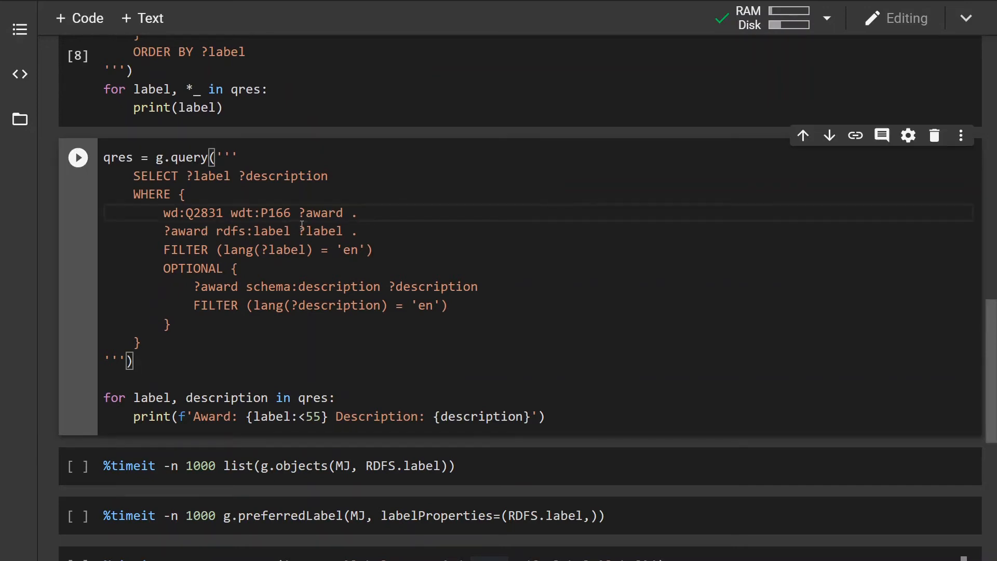
mouse_move(333, 230)
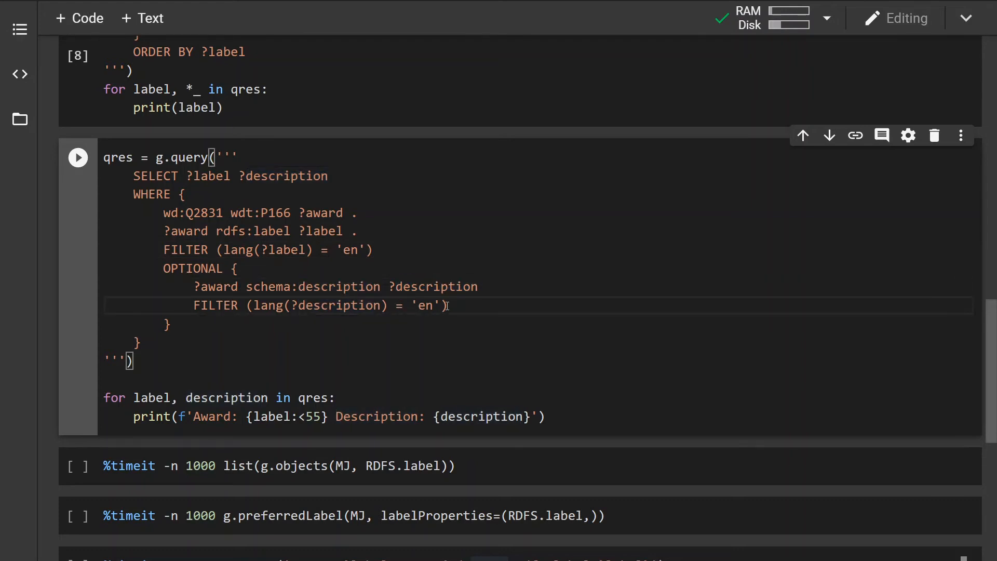
scroll(down, 3)
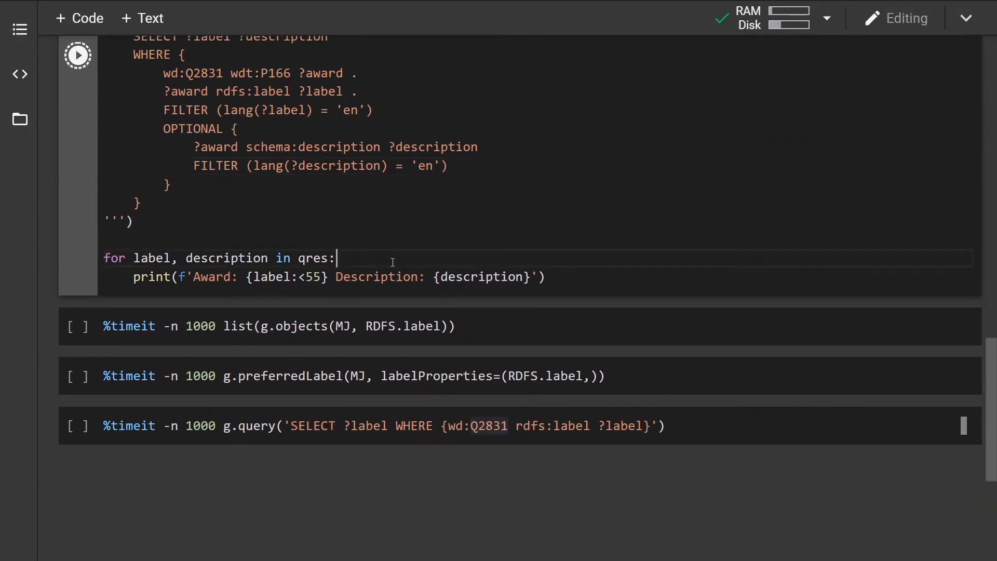
Run the awards query, listing awards like Johnny Mercer Award with descriptions.
click(77, 55)
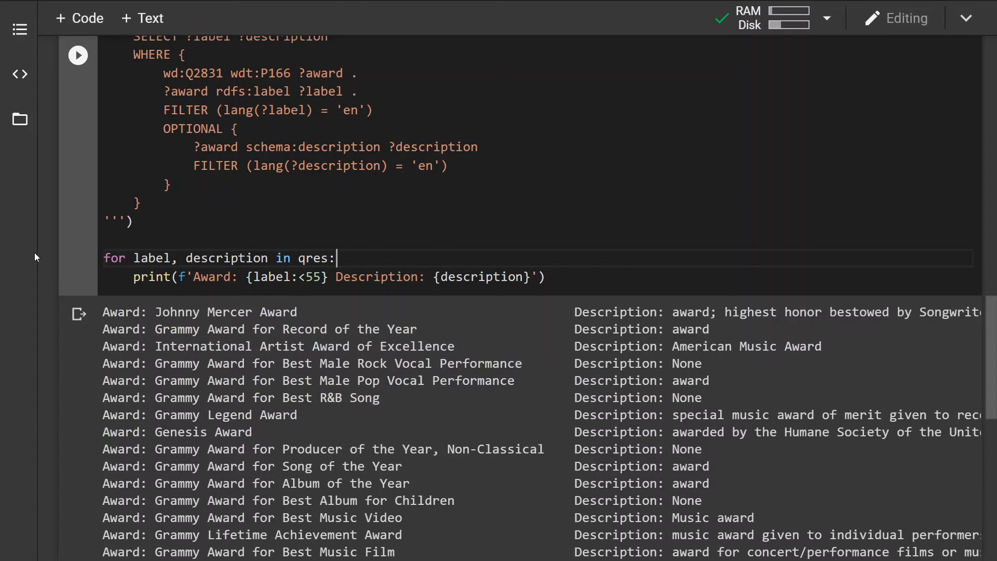
scroll(down, 3)
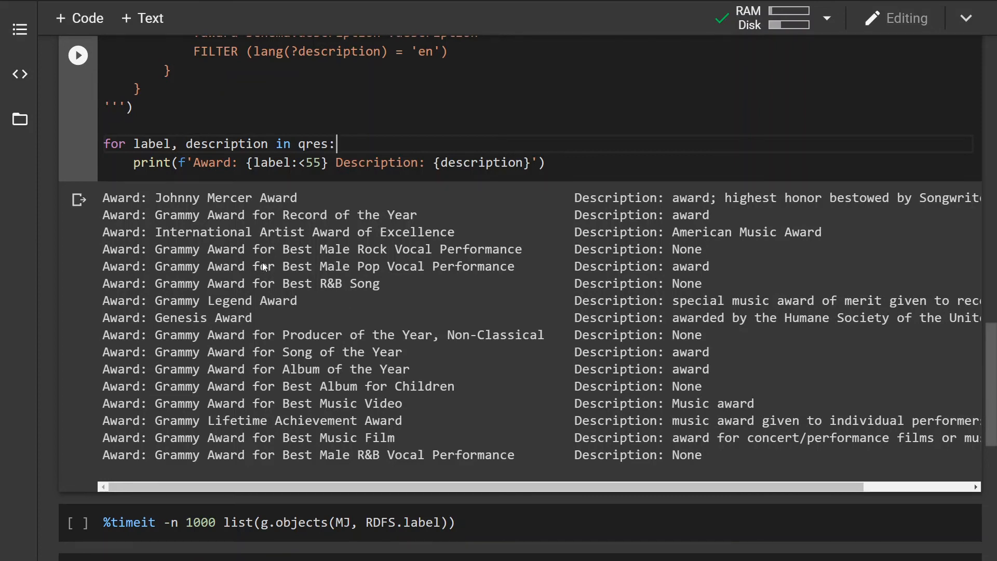
mouse_move(216, 202)
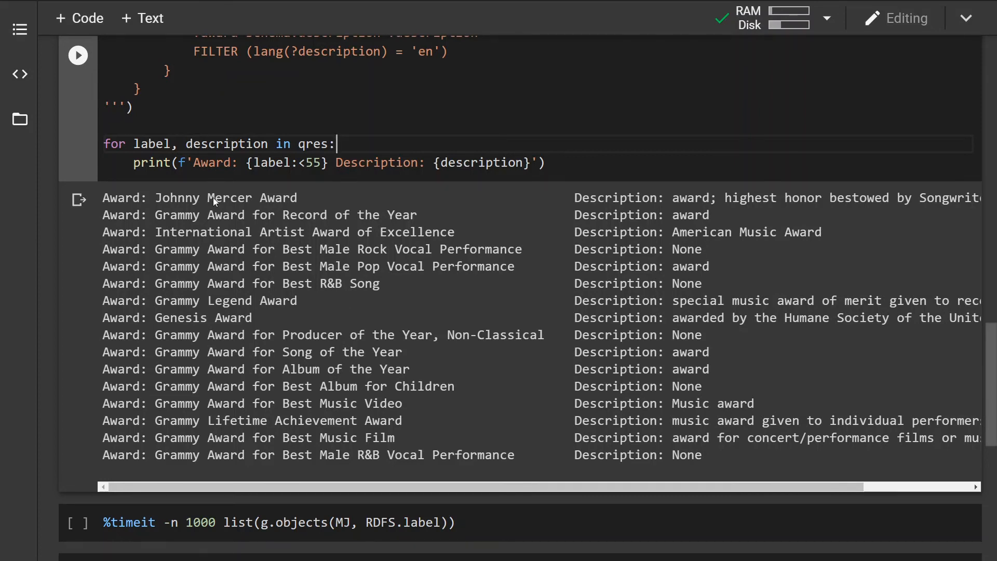
mouse_move(357, 207)
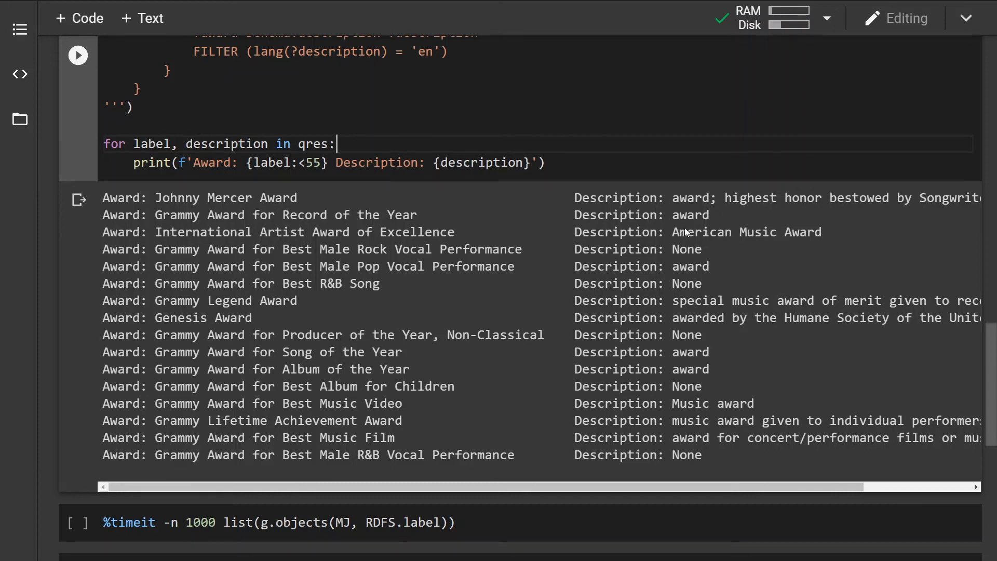
mouse_move(683, 255)
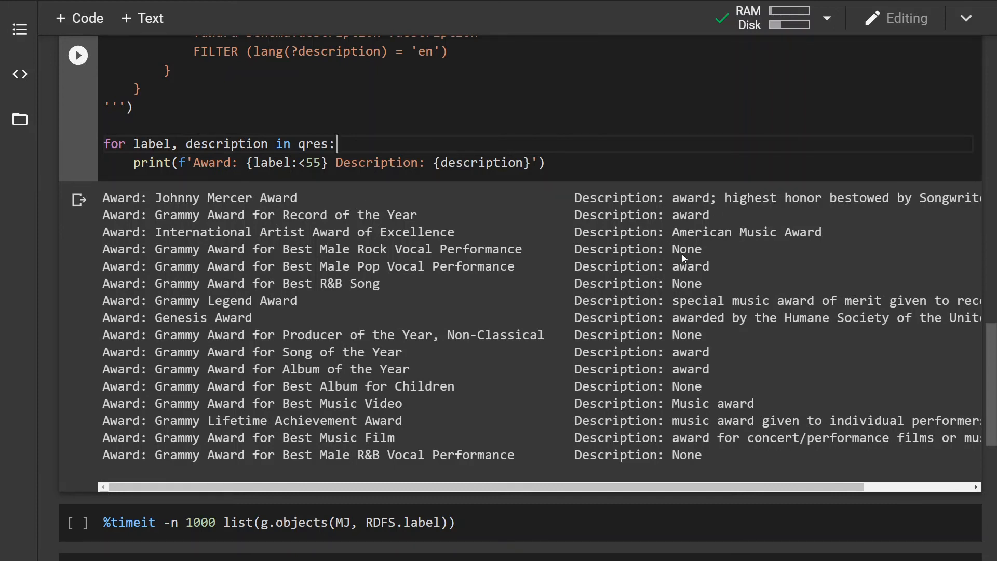
mouse_move(688, 258)
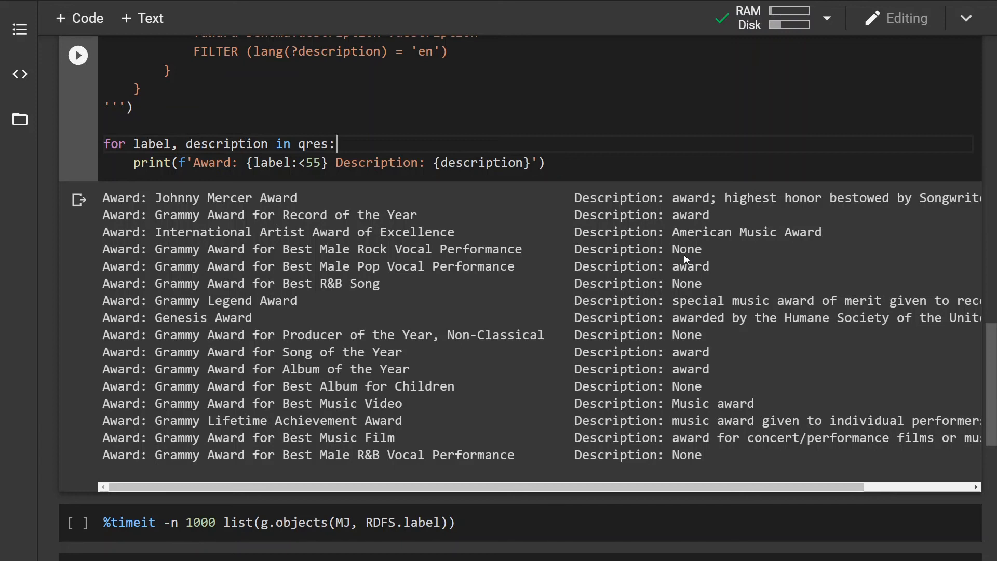
mouse_move(321, 244)
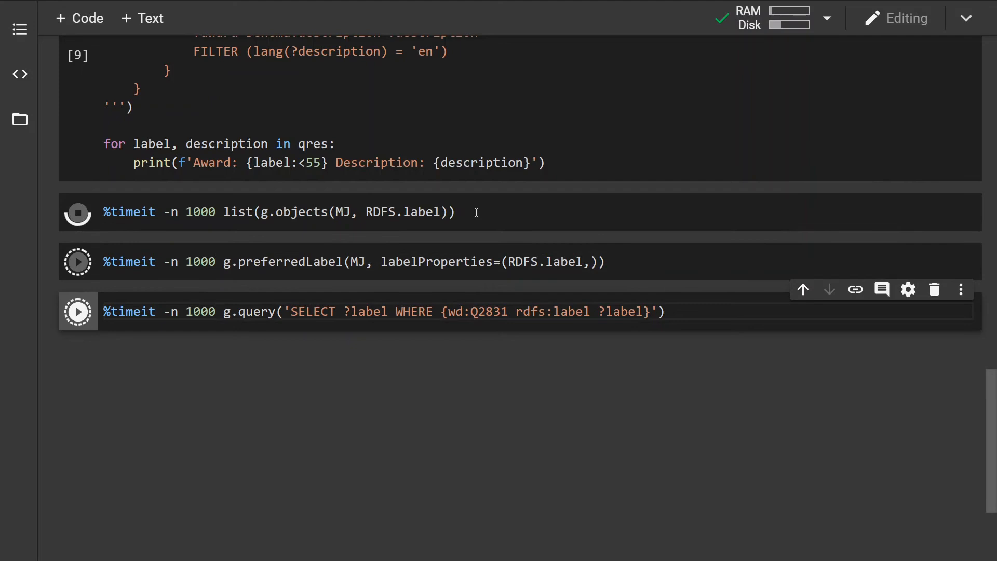
Run the three %timeit cells: g.objects 744 µs, preferredLabel 803 µs, g.query 3.52 ms.
click(77, 212)
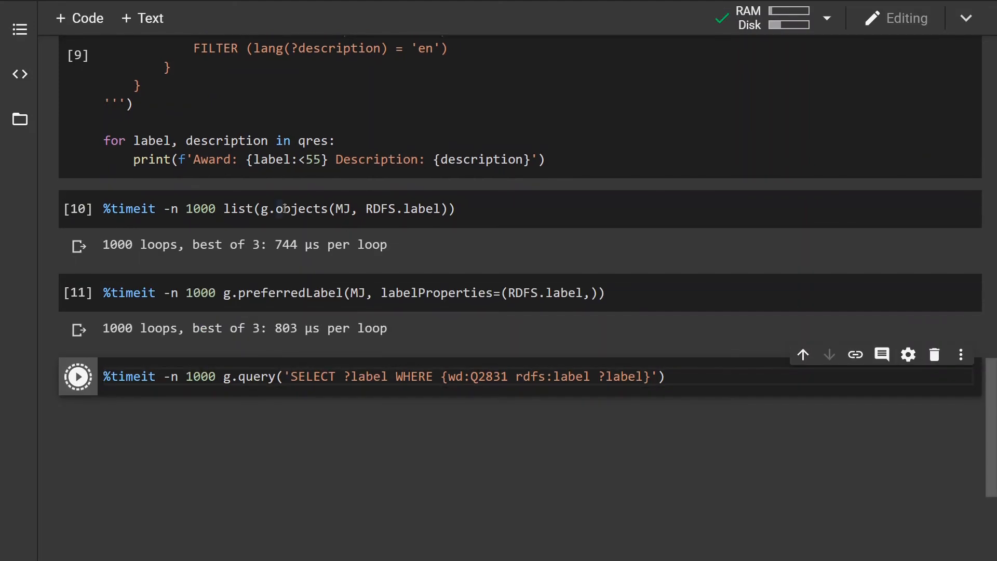
mouse_move(314, 209)
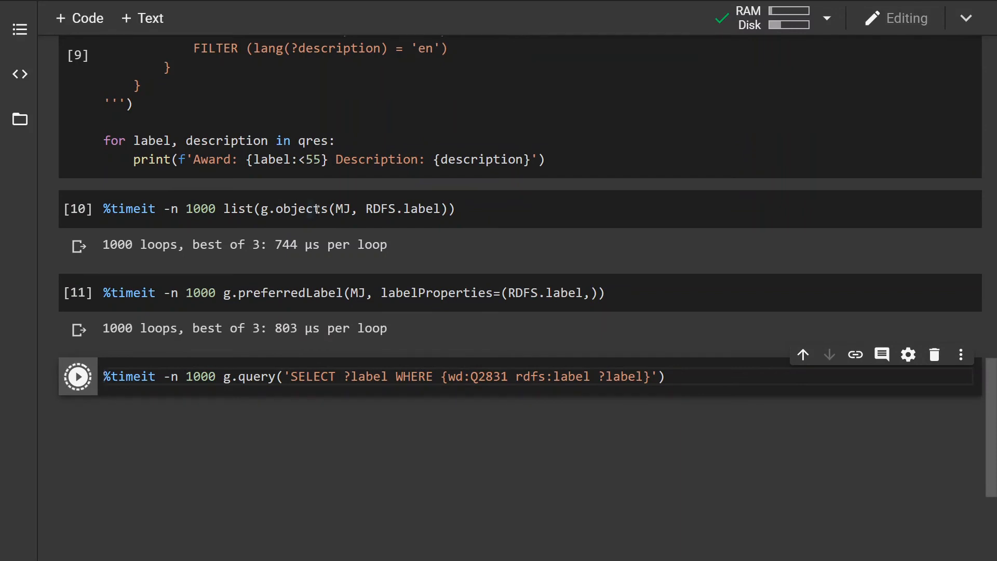
click(77, 376)
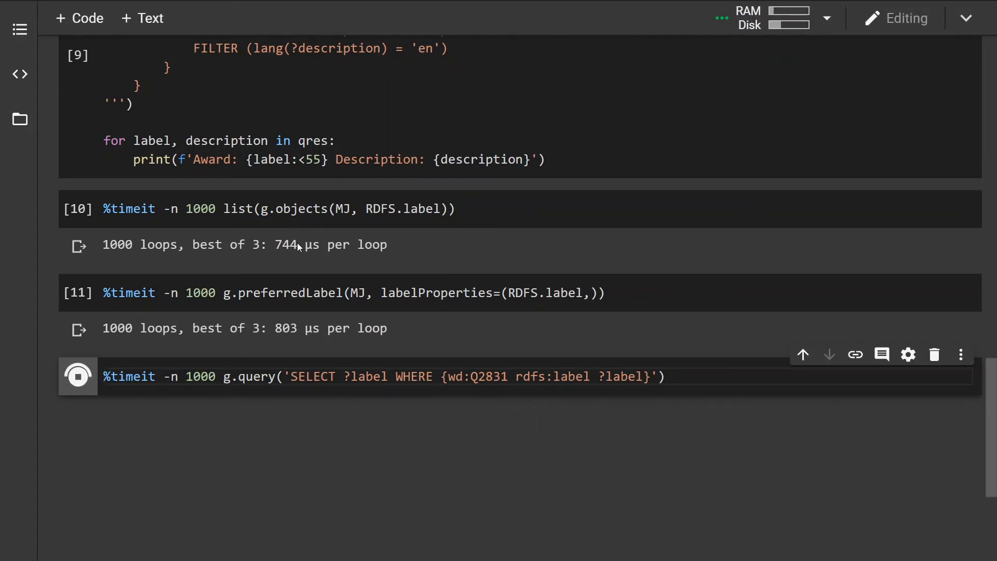
mouse_move(300, 257)
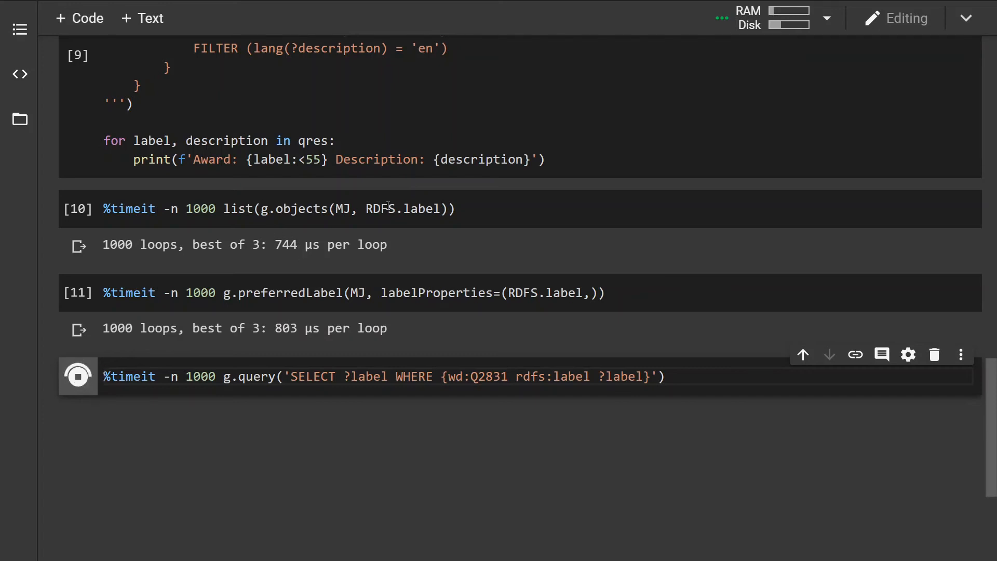
click(78, 376)
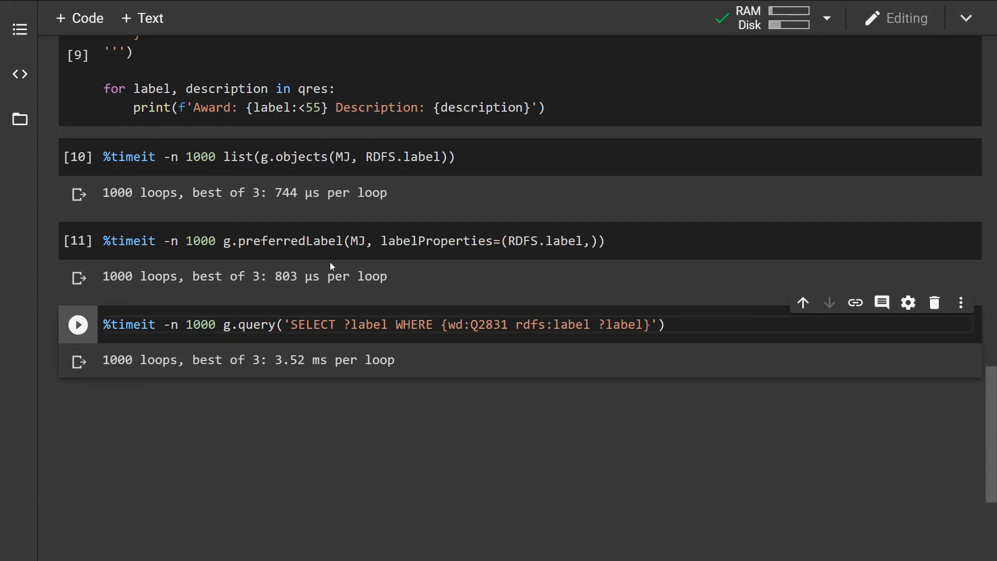
mouse_move(313, 241)
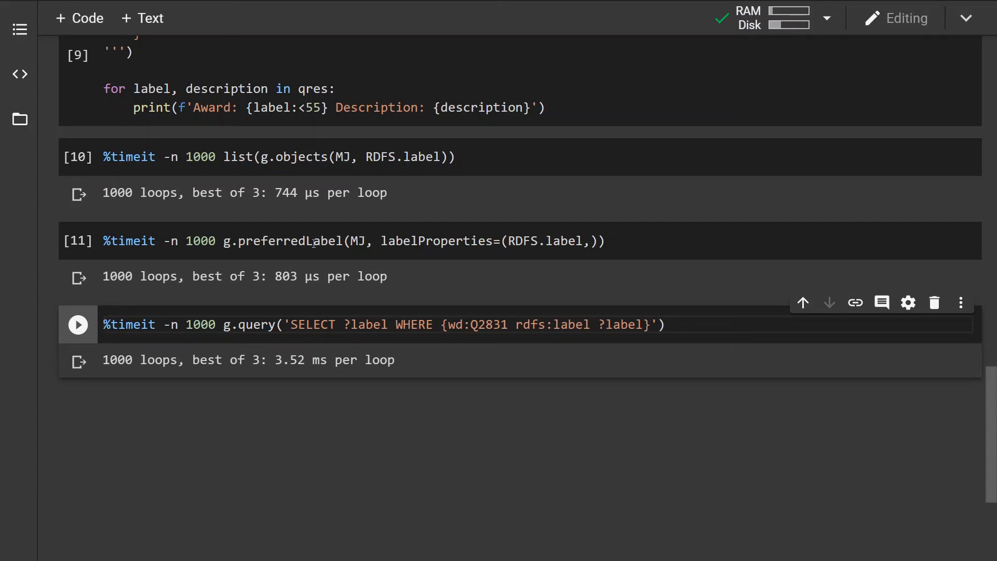
mouse_move(526, 244)
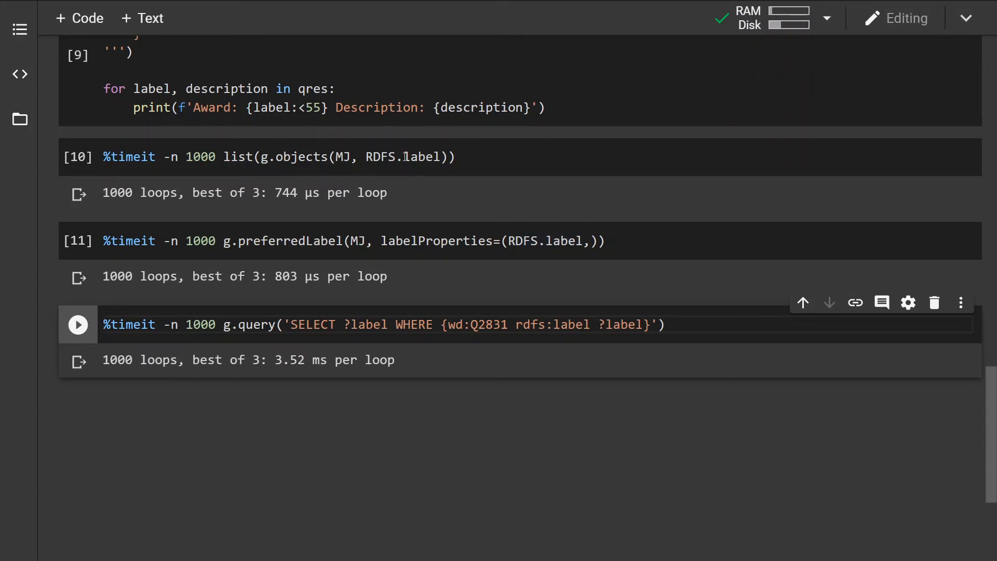
mouse_move(425, 270)
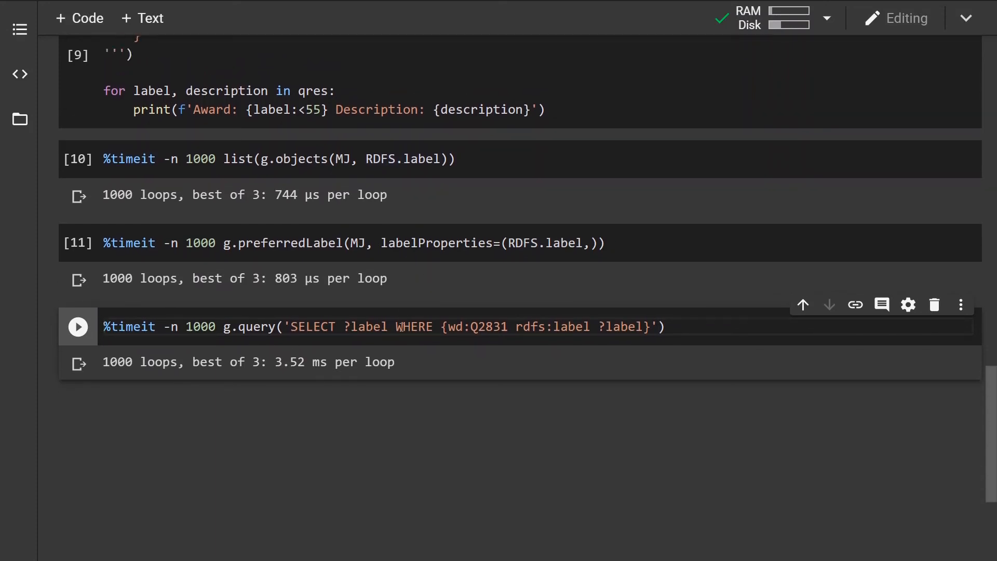
click(691, 337)
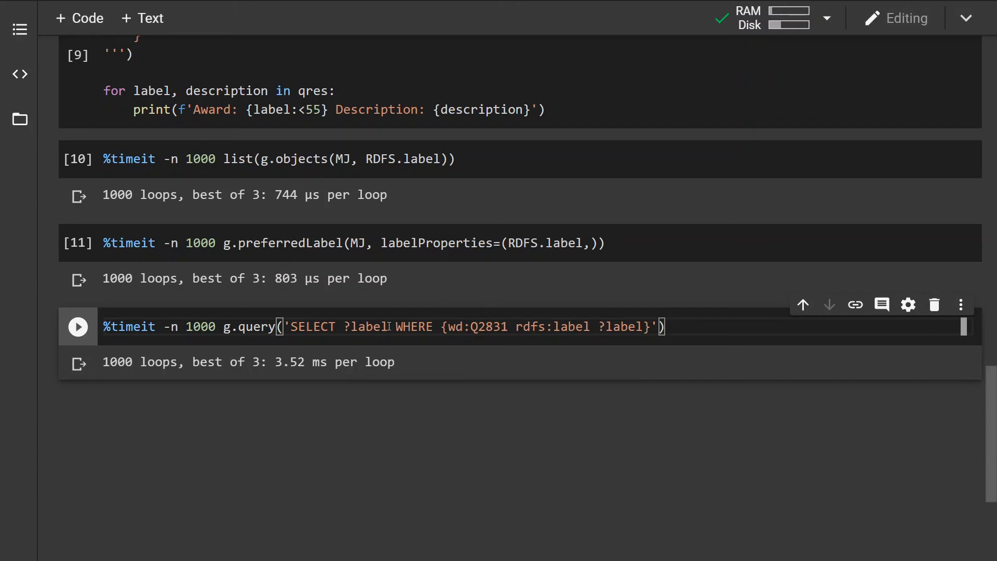
mouse_move(408, 404)
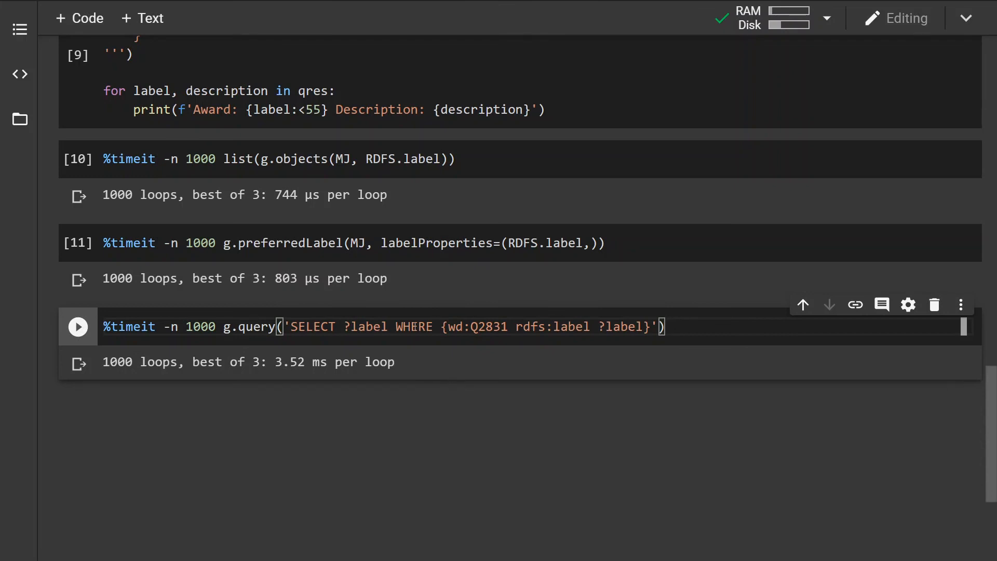
mouse_move(319, 408)
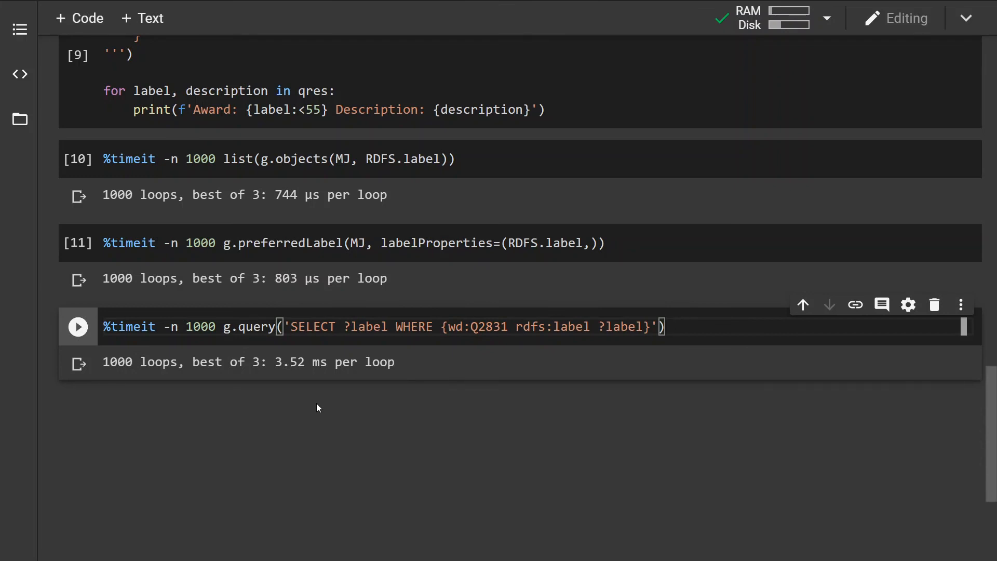
mouse_move(294, 166)
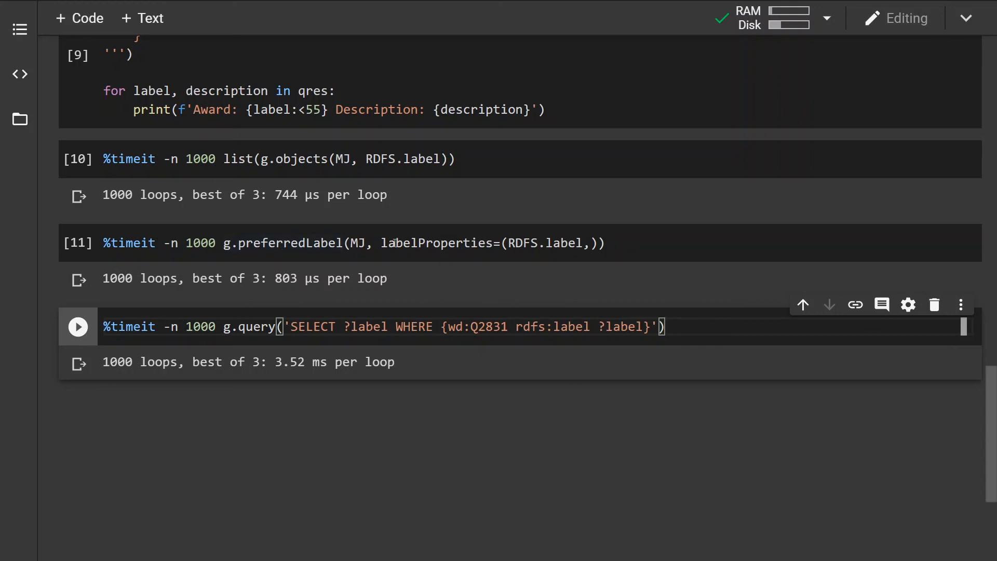
mouse_move(459, 421)
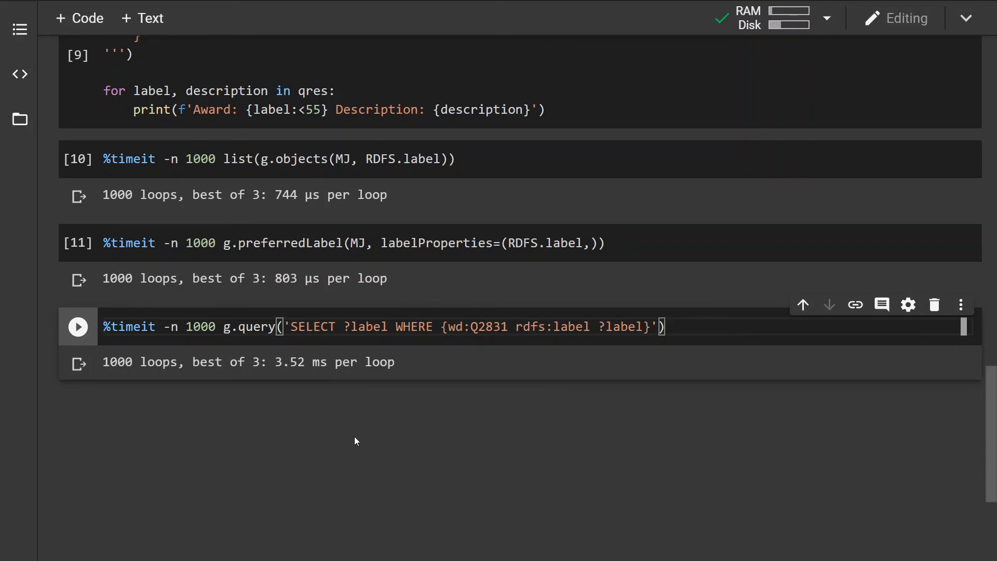
mouse_move(380, 423)
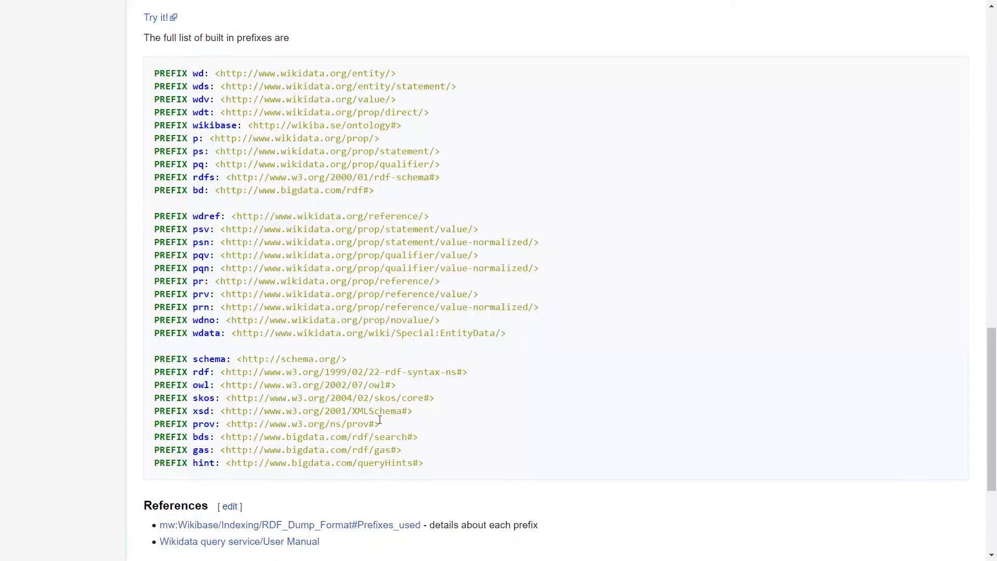
mouse_move(240, 104)
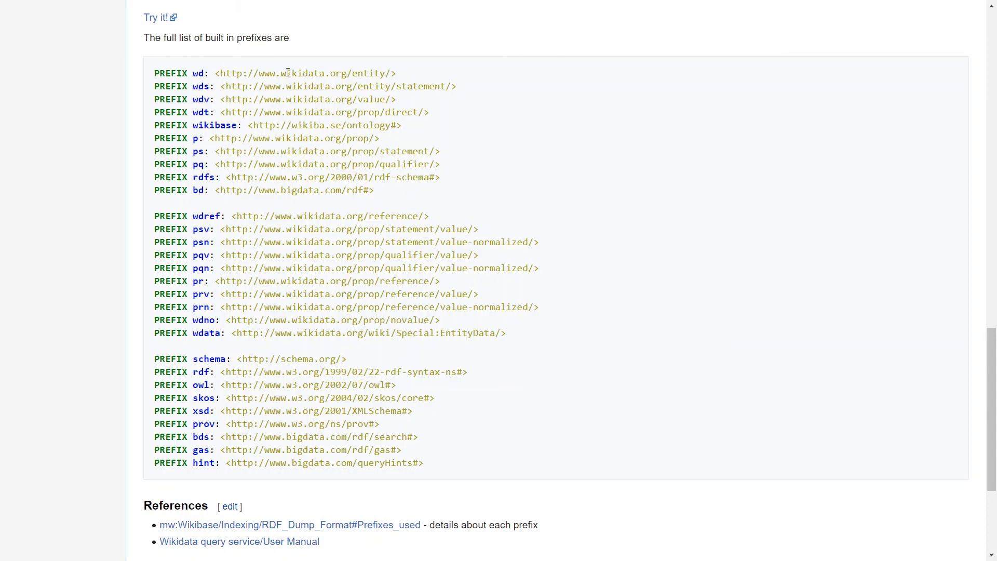
mouse_move(244, 79)
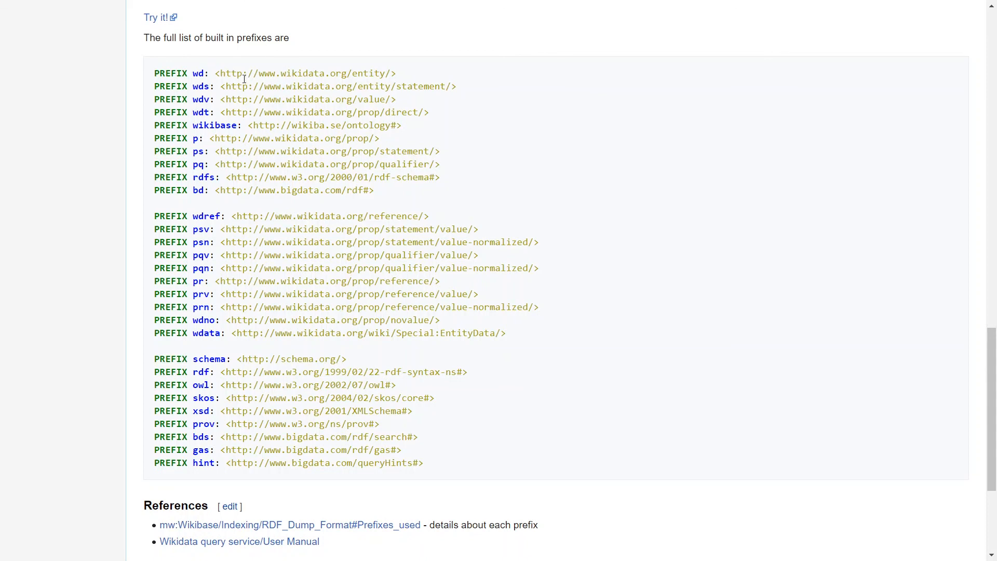
mouse_move(278, 460)
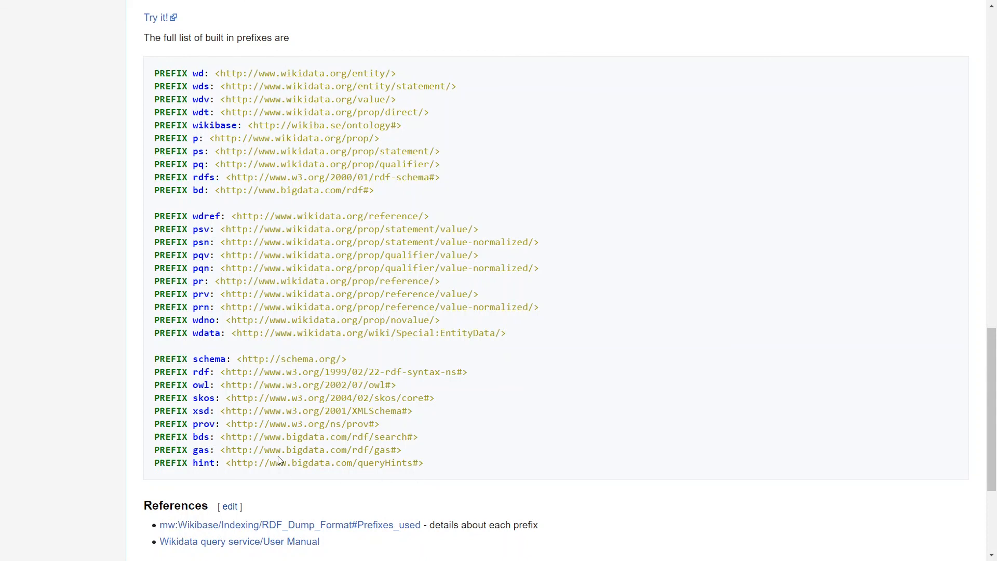
Review Wikidata's built-in SPARQL prefix list, including wd and rdfs, on the help page.
drag(204, 397, 248, 397)
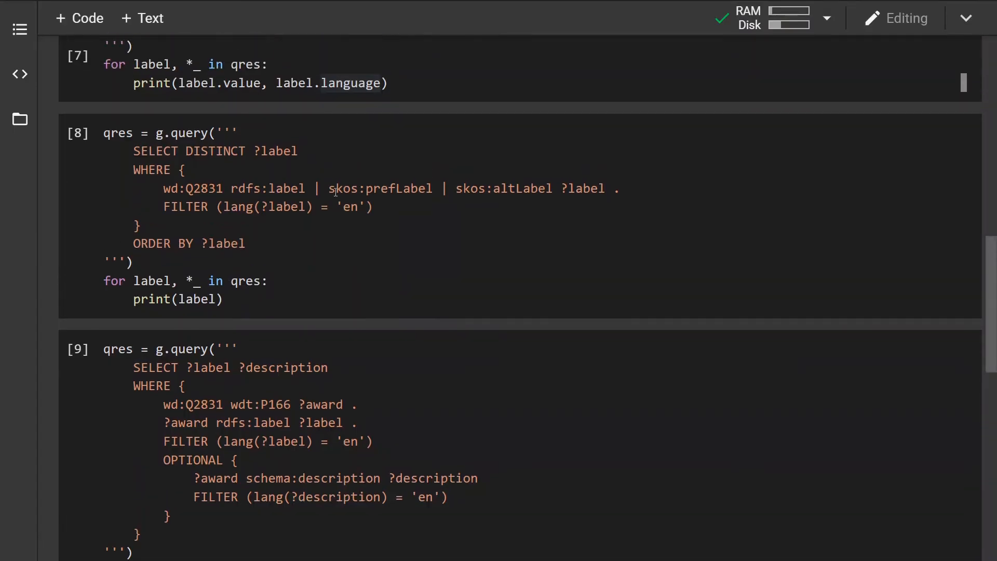
Scroll up to the 102,252-triple count, altLabel loops and first SPARQL query cells.
scroll(up, 3)
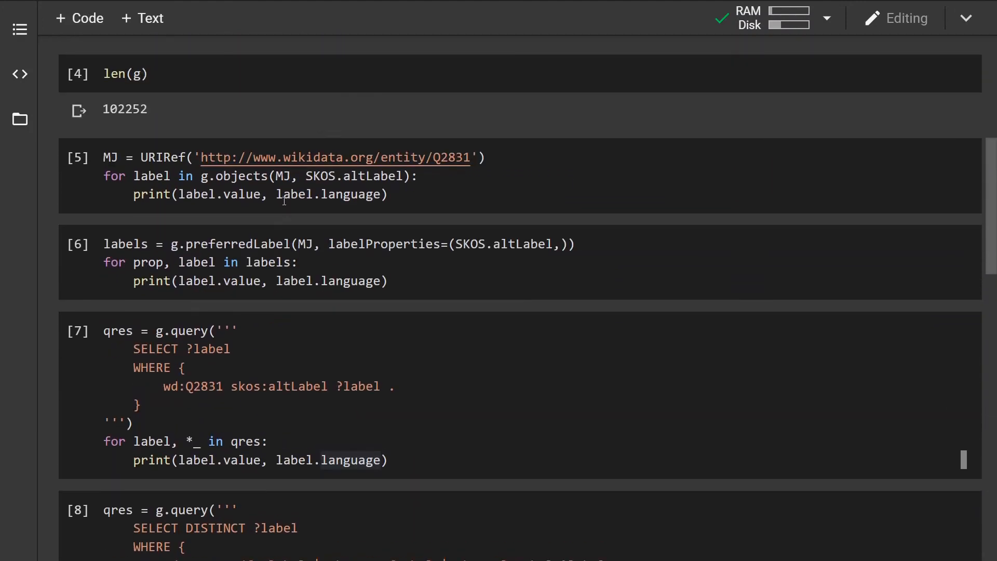